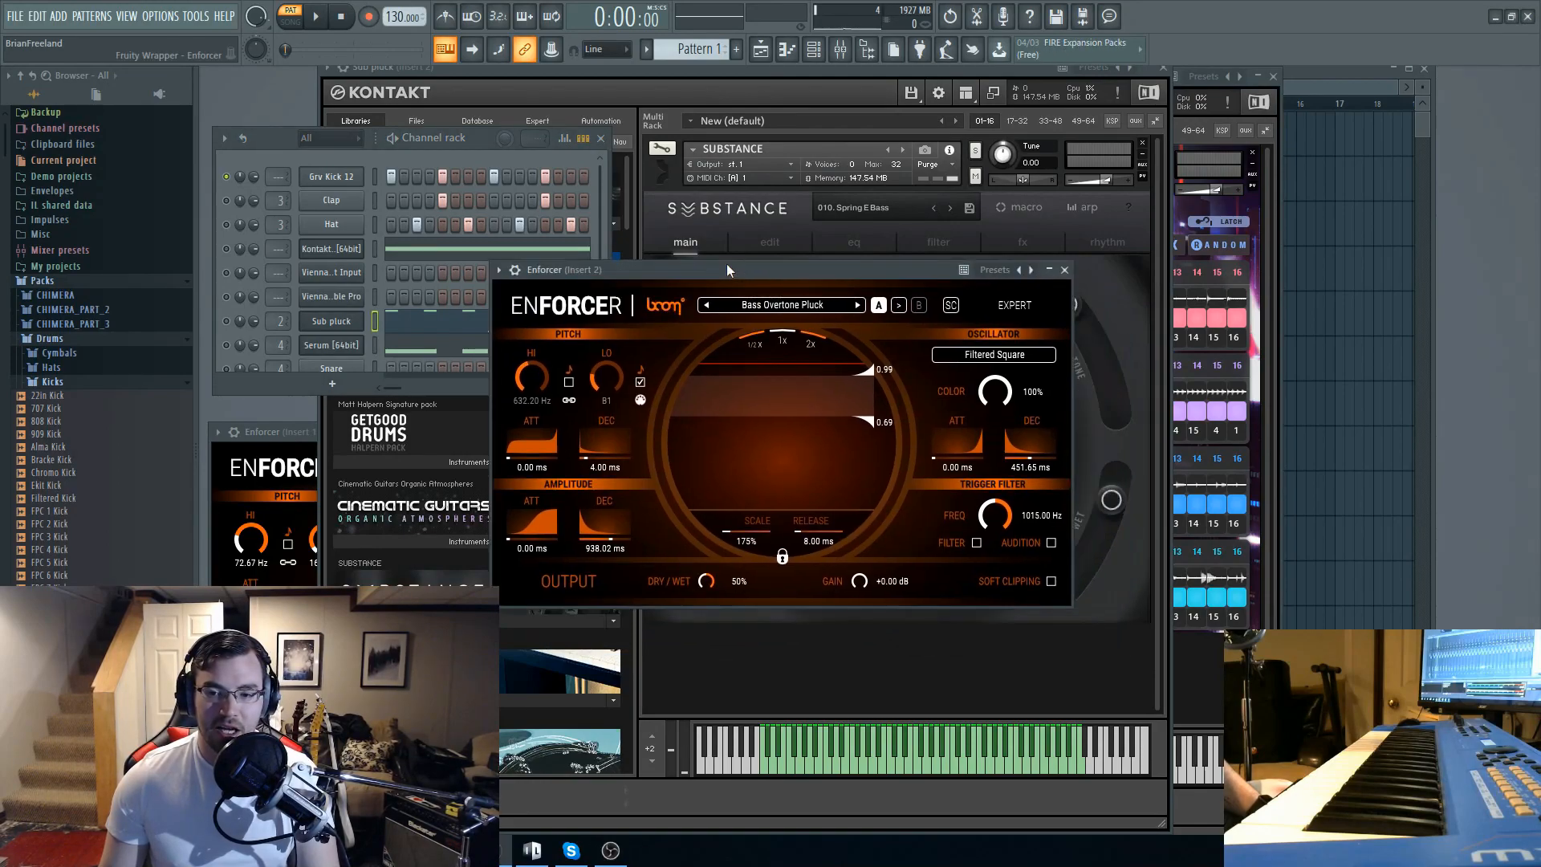
- Move the insert 2 Enforcer window up and left over the Kontakt window
{"action": "left_click_drag", "start_coordinate": [727, 270], "coordinate": [716, 260]}
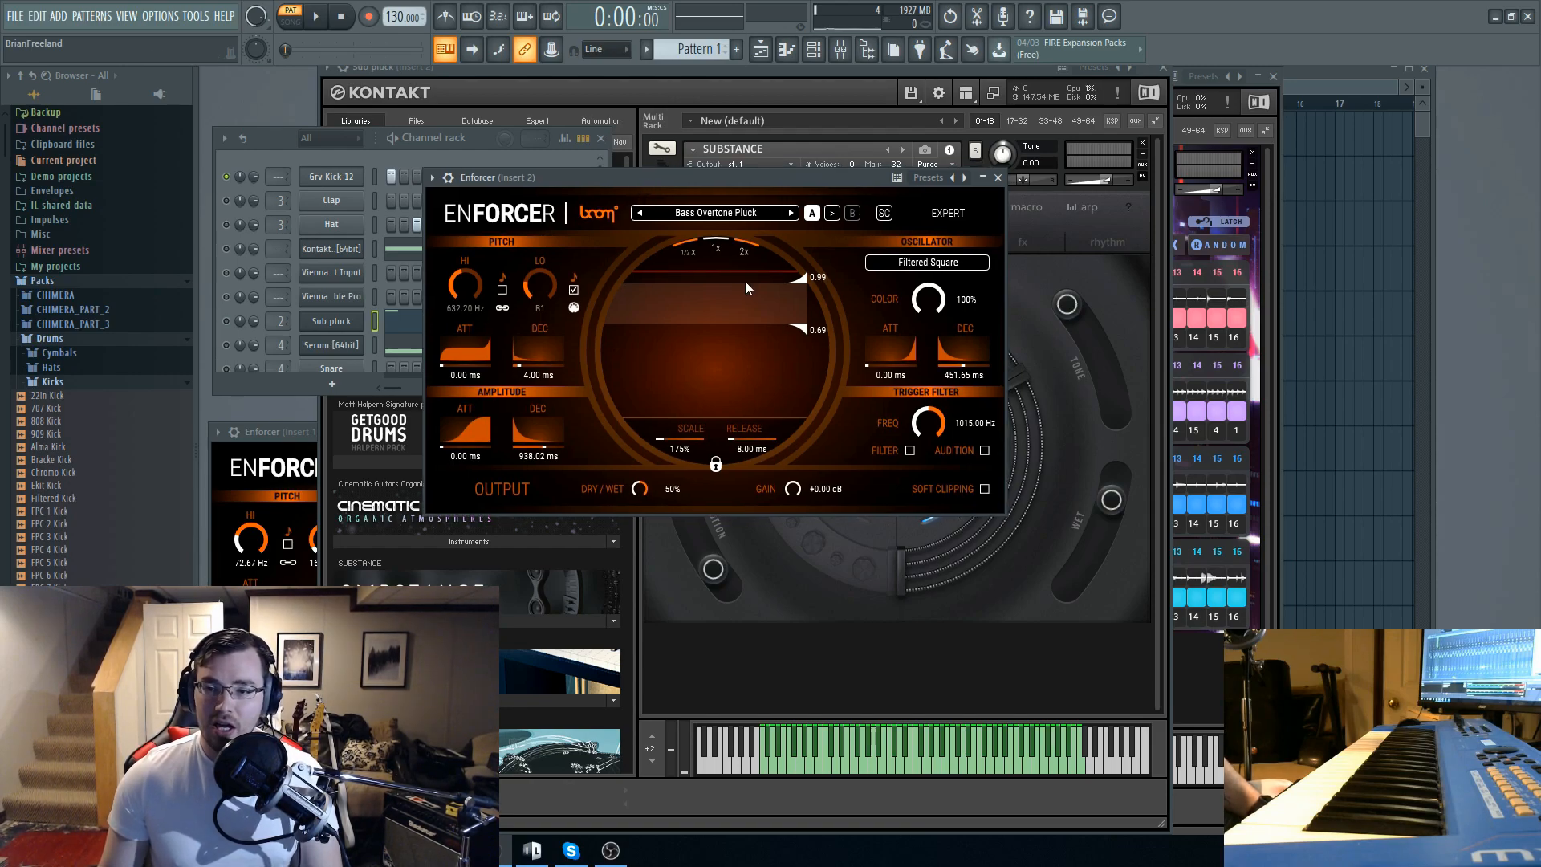
- Browse the drum presets keeping Bass Overtone Pluck, then show the oscillator type list
{"action": "left_click", "coordinate": [714, 212]}
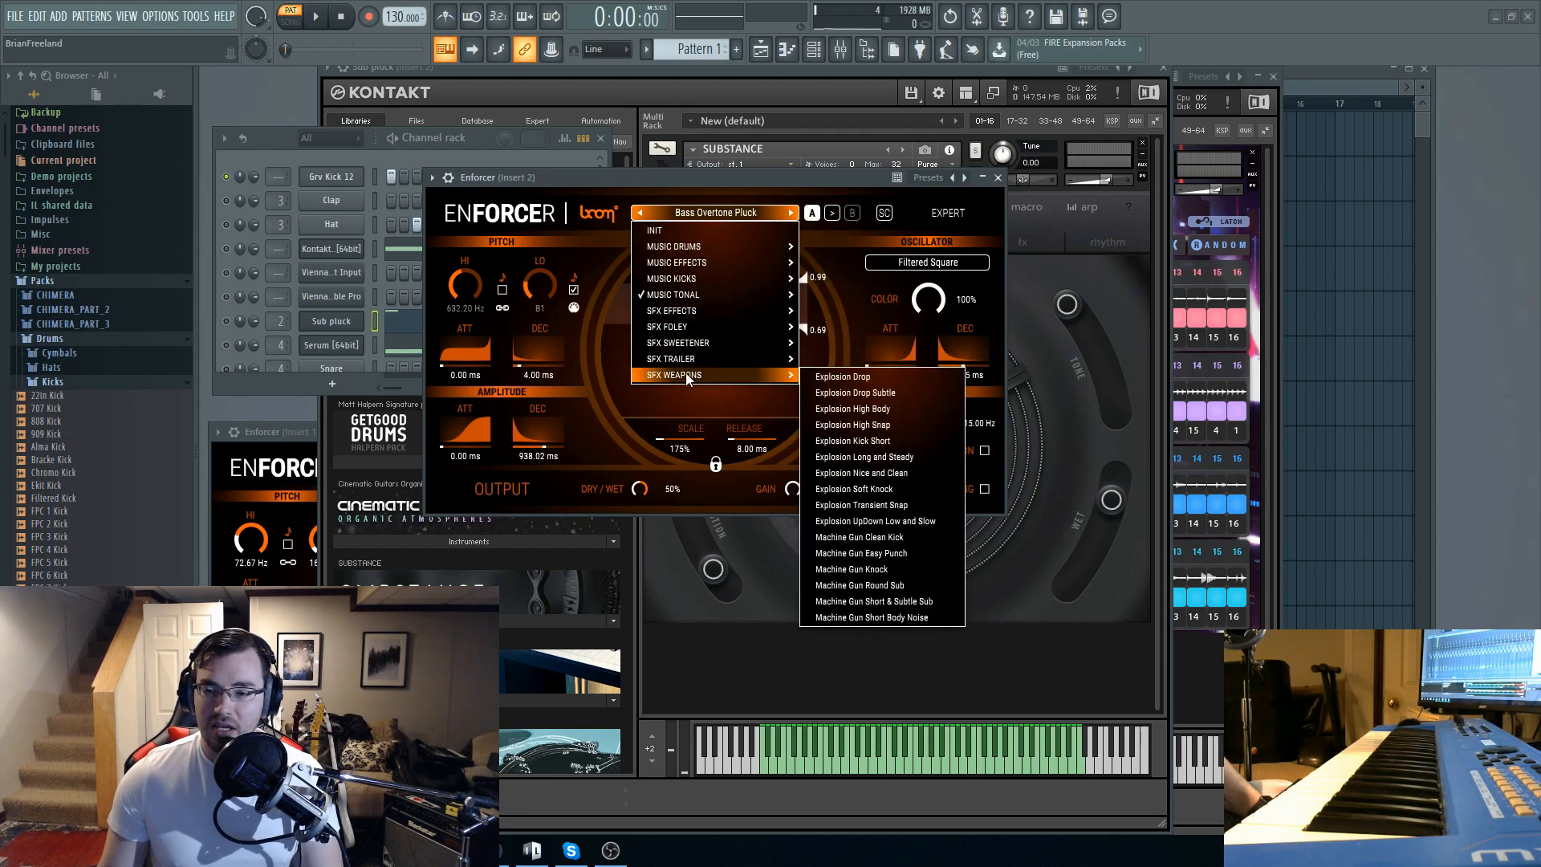
{"action": "mouse_move", "coordinate": [699, 247]}
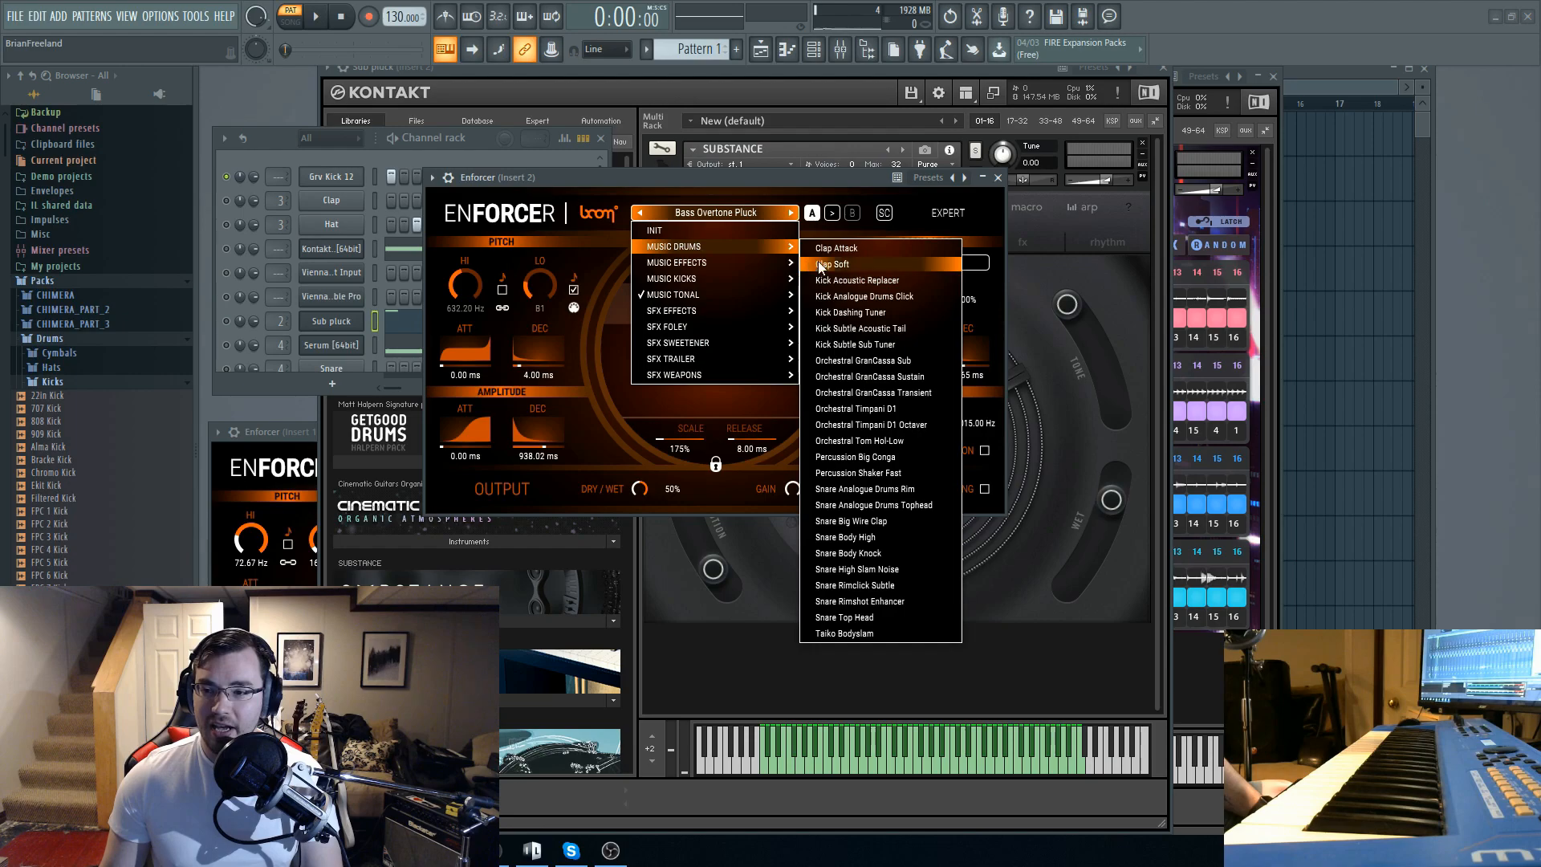
{"action": "mouse_move", "coordinate": [847, 552]}
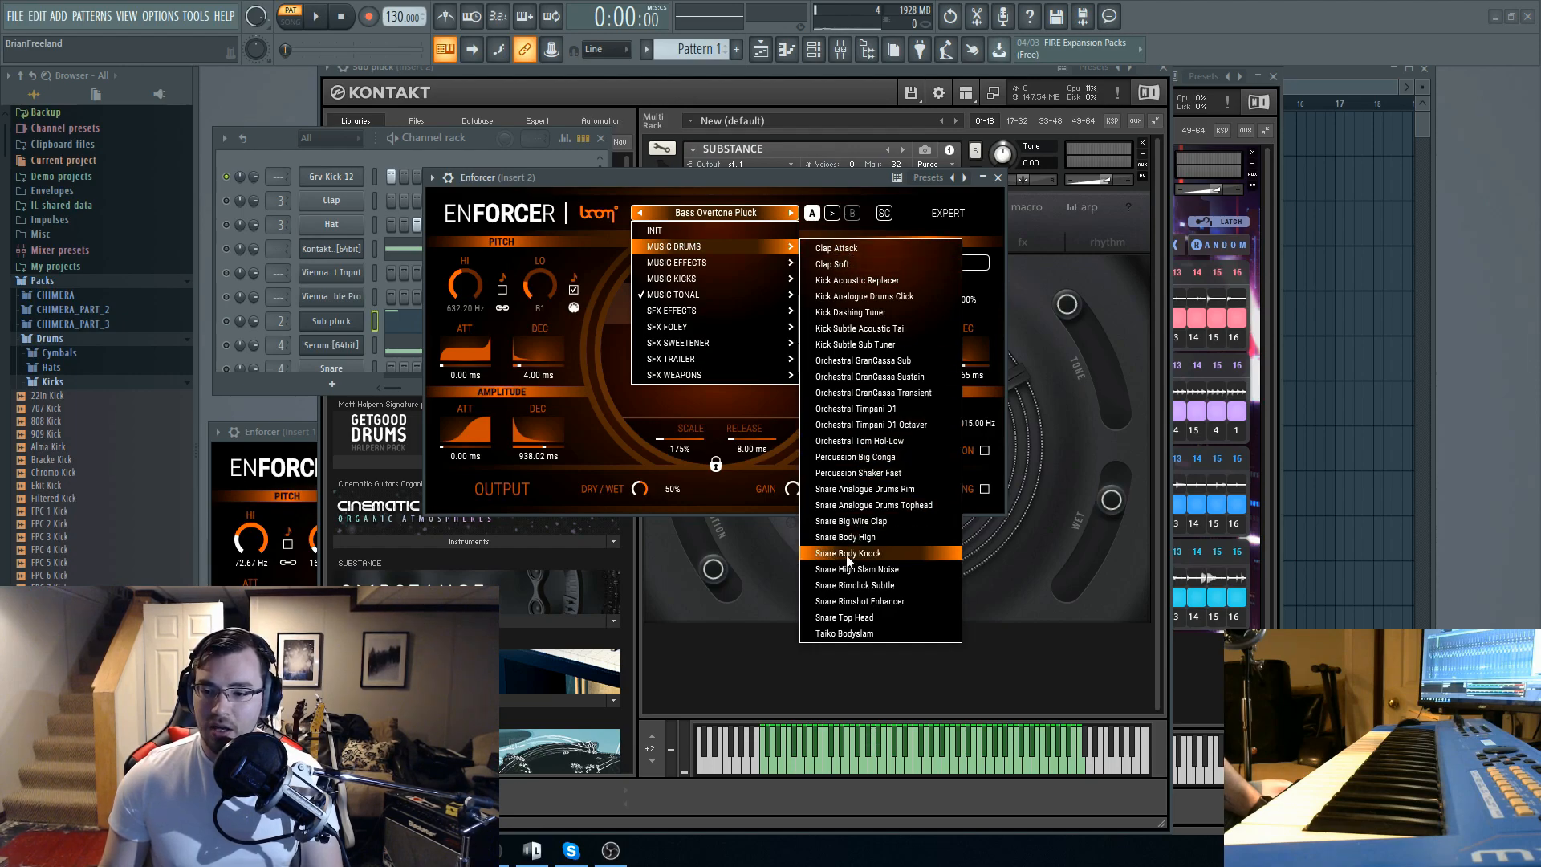
{"action": "mouse_move", "coordinate": [880, 392]}
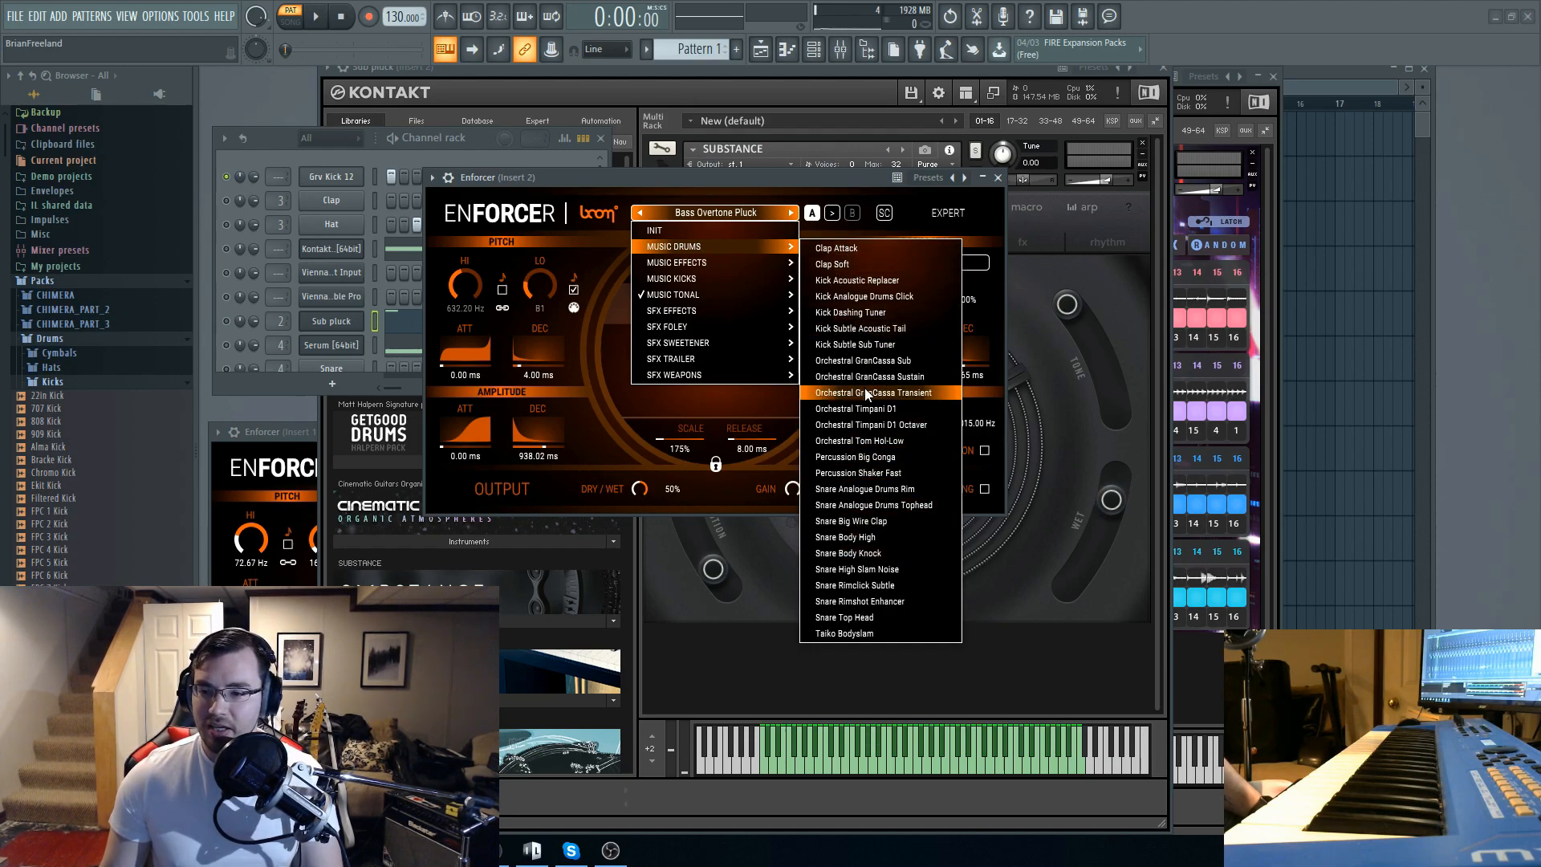
{"action": "mouse_move", "coordinate": [879, 409]}
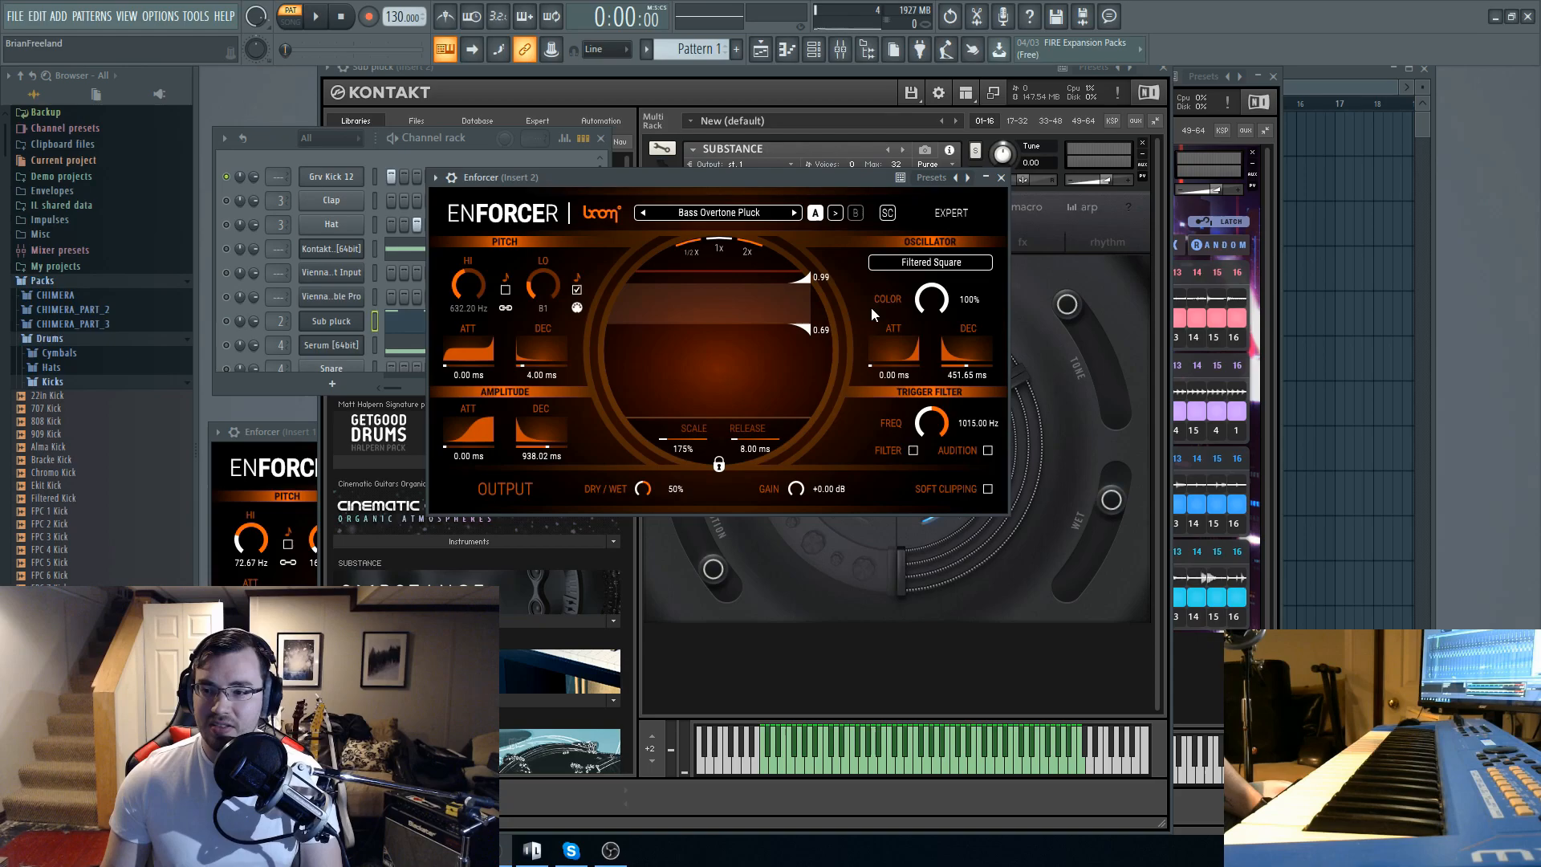
{"action": "left_click", "coordinate": [931, 264]}
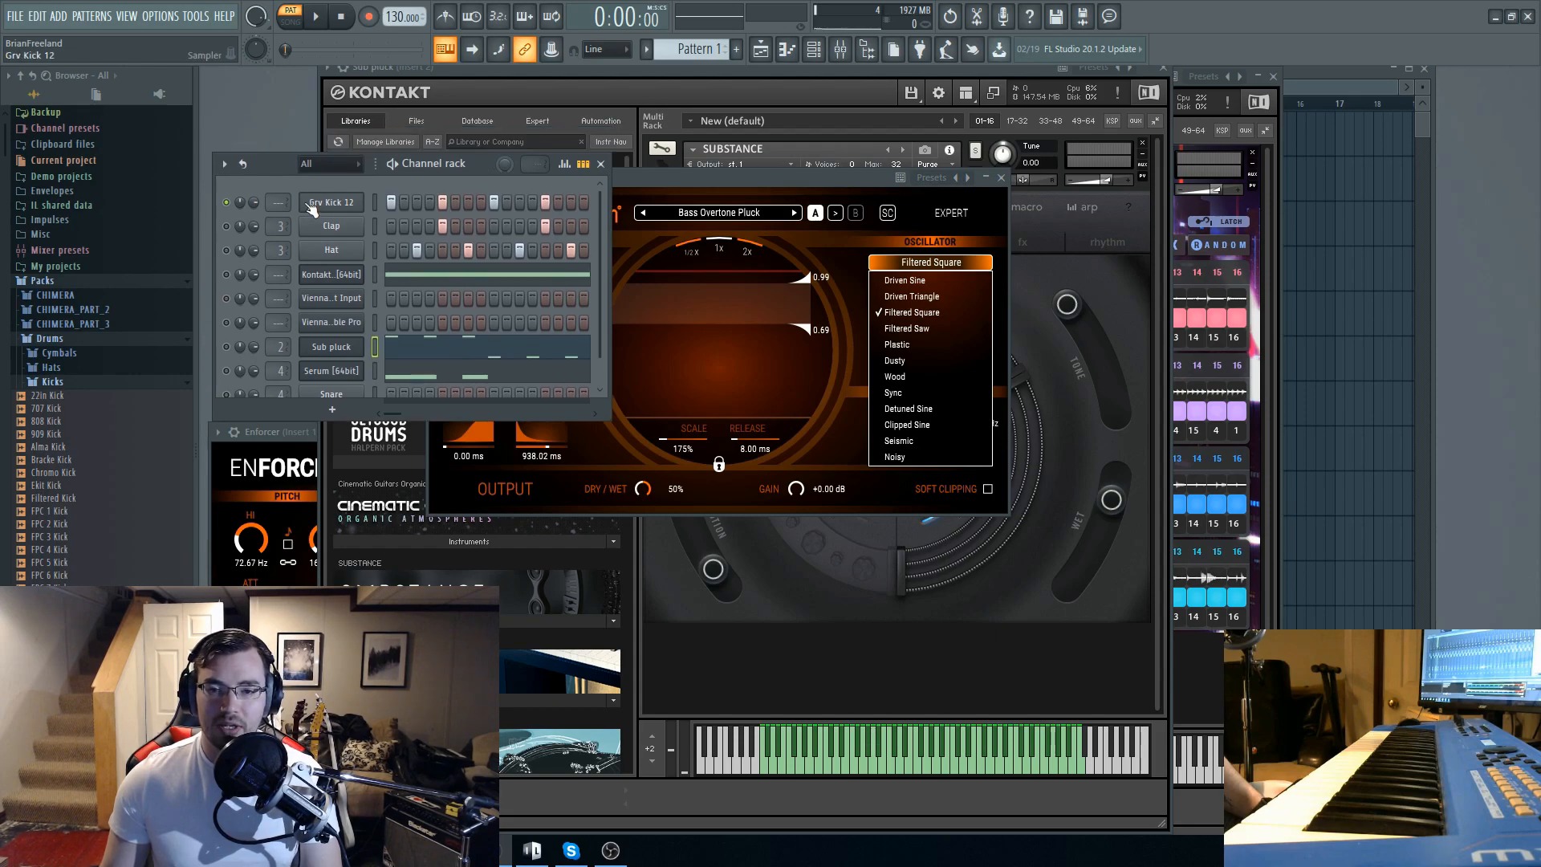
- Bring up the insert 6 Enforcer with 808 Style V1 and audition it in the pattern
{"action": "left_click", "coordinate": [313, 16]}
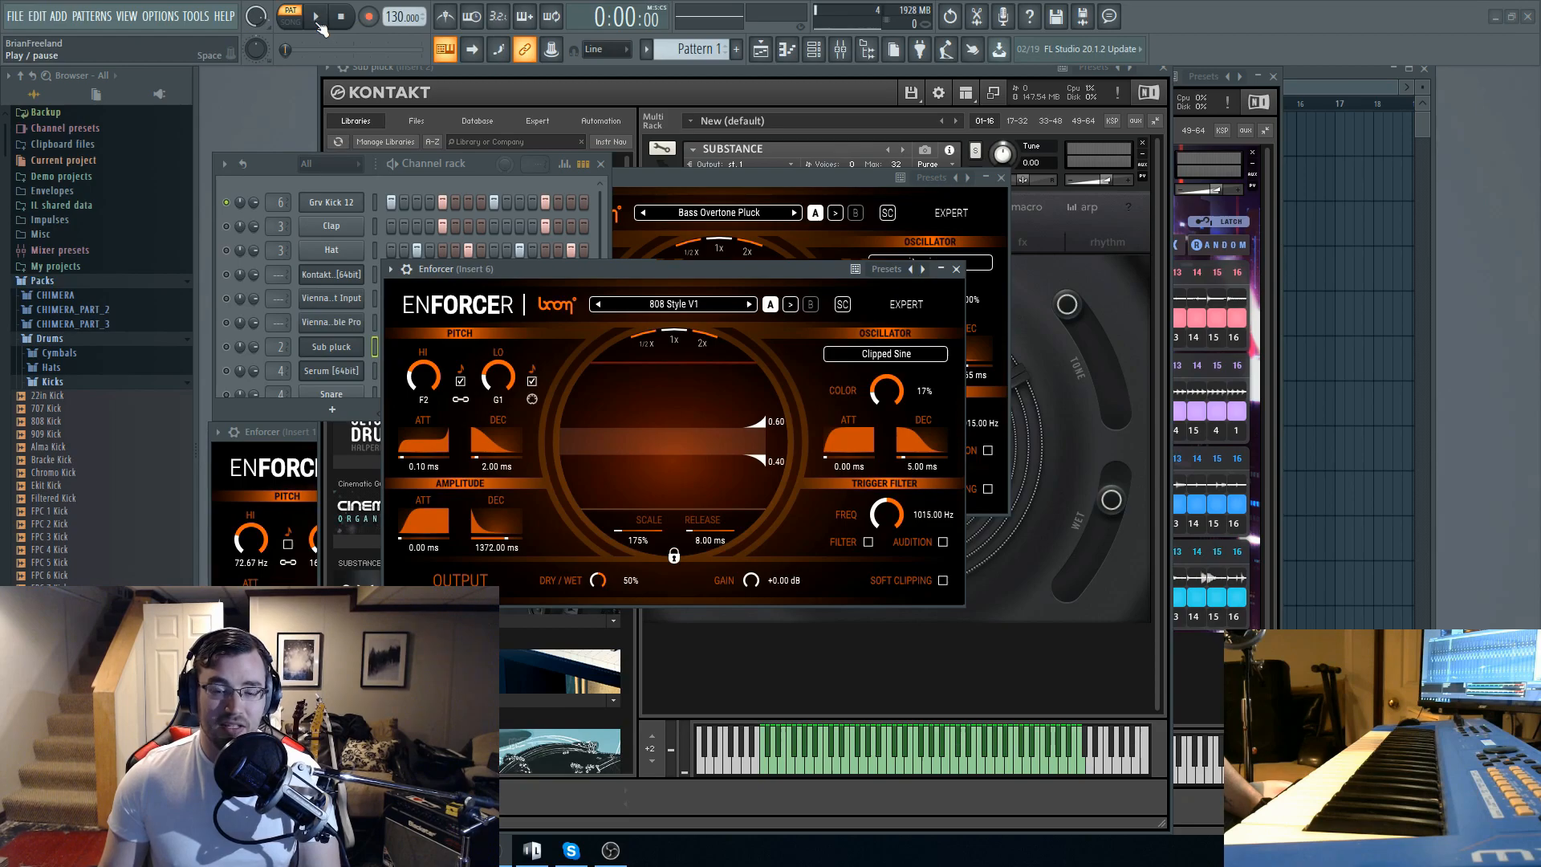
{"action": "left_click", "coordinate": [317, 17]}
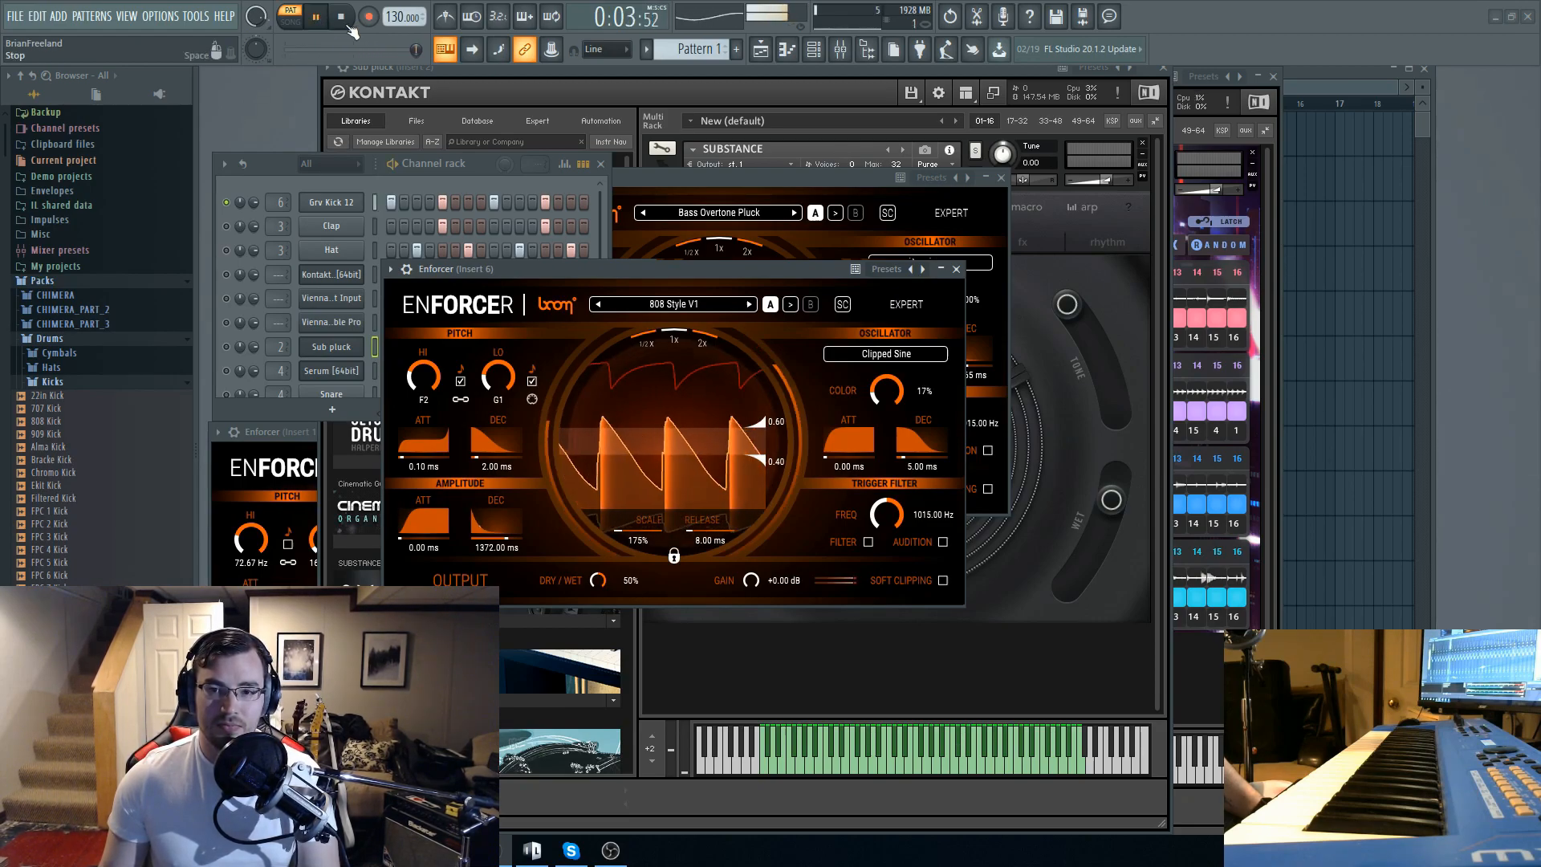
{"action": "left_click", "coordinate": [315, 16]}
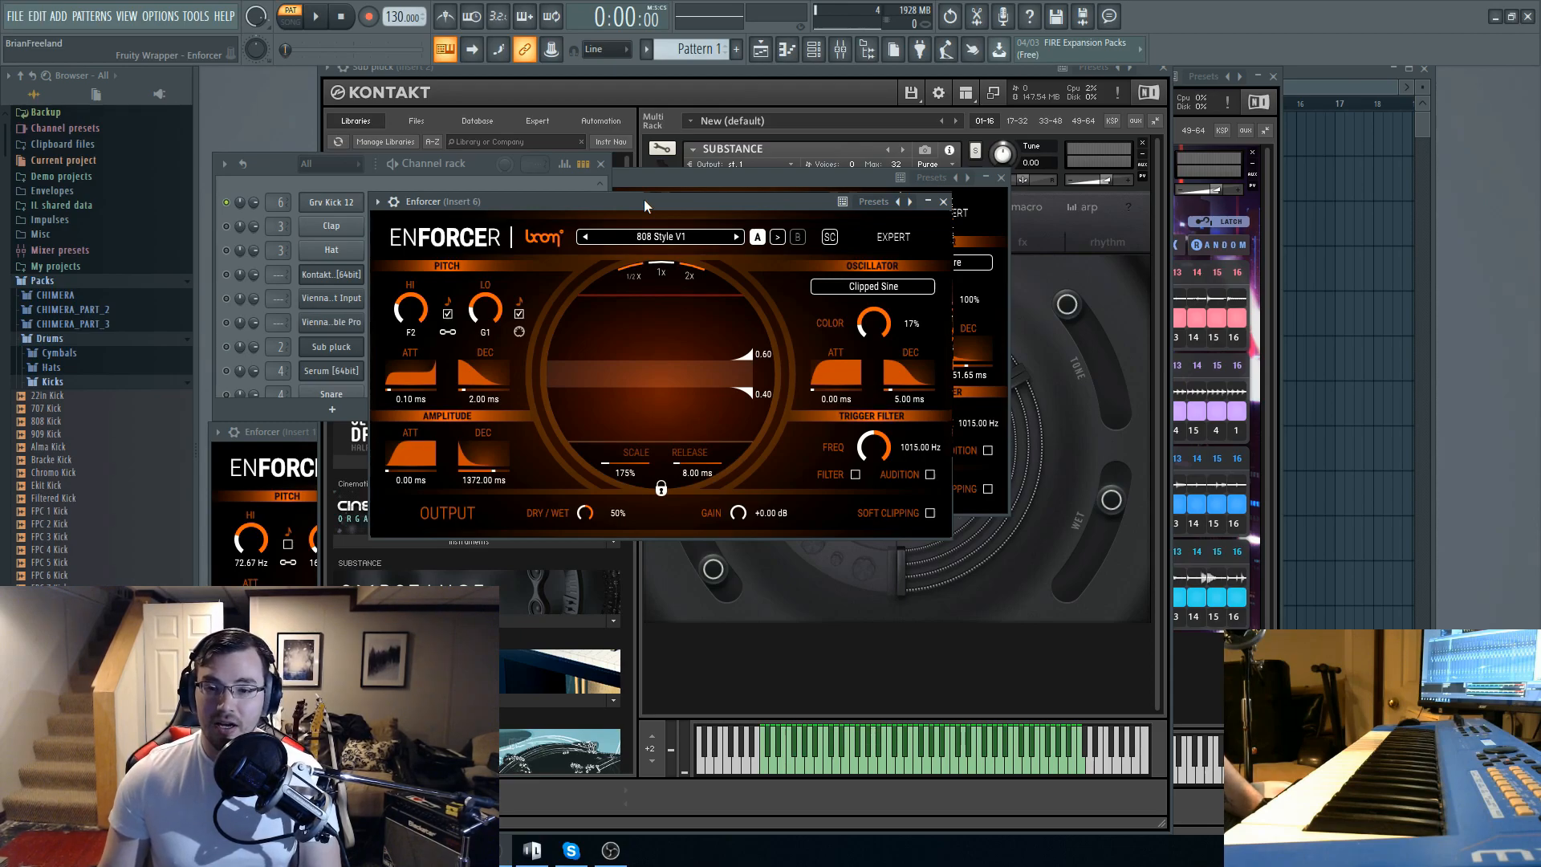
- Play the pattern and raise the insert 6 Enforcer's upper detection threshold to 0.46
{"action": "left_click", "coordinate": [331, 202]}
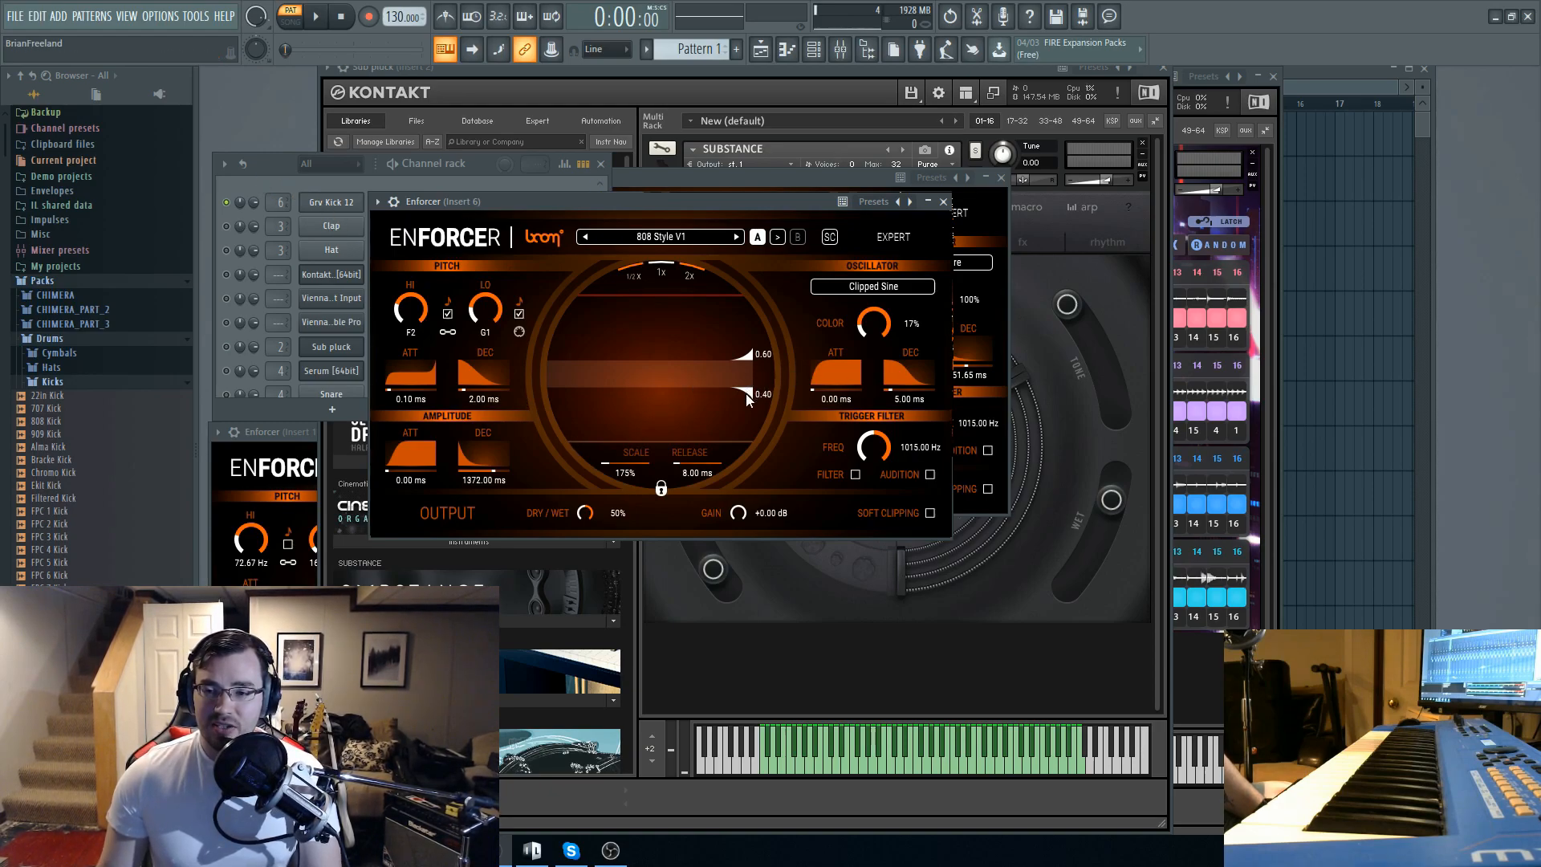
{"action": "mouse_move", "coordinate": [652, 411]}
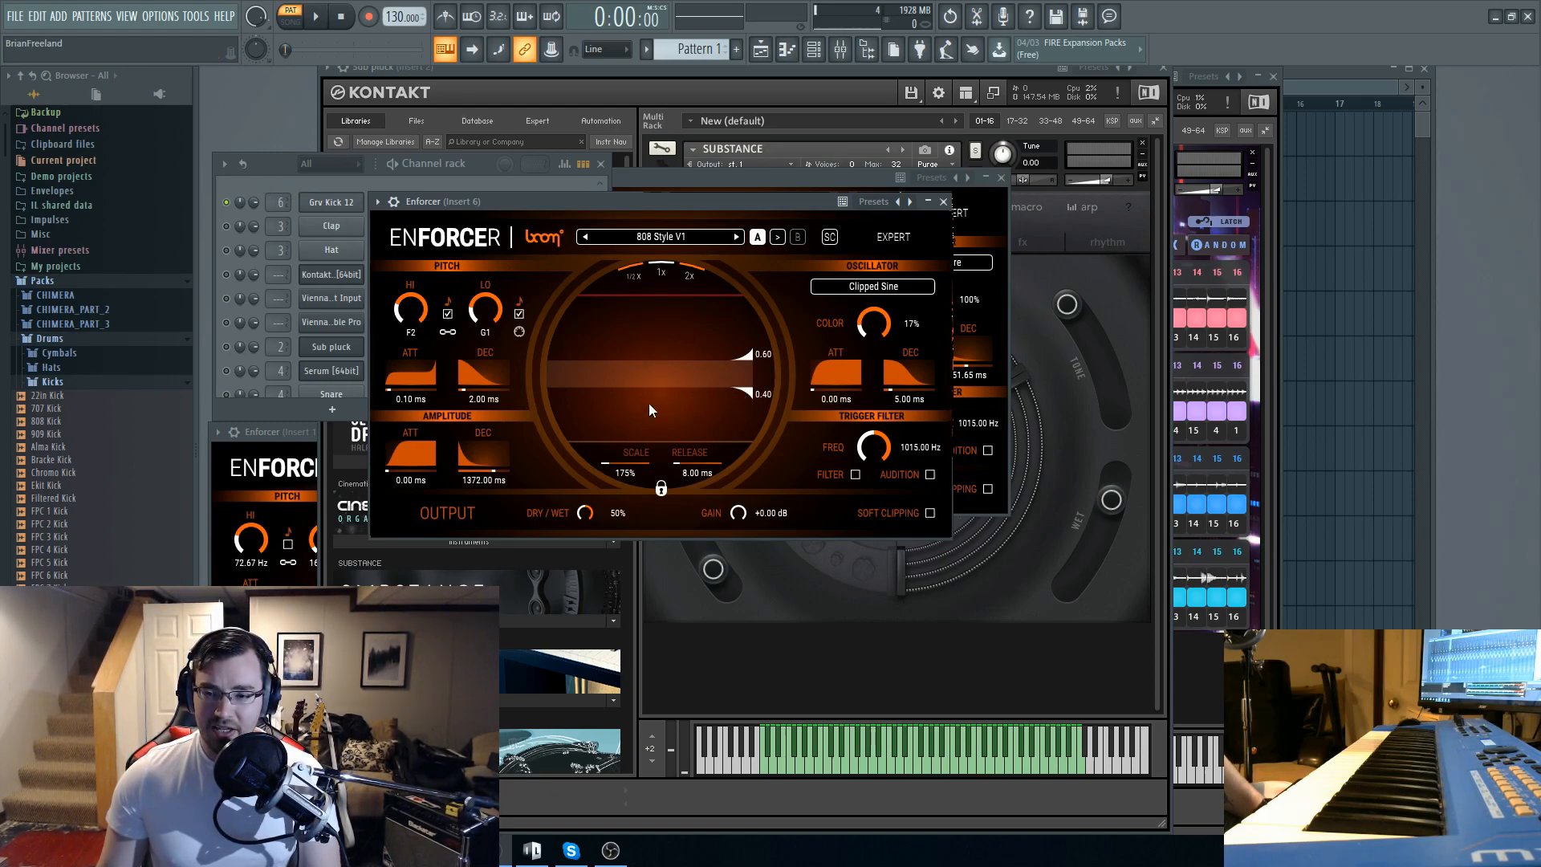
{"action": "mouse_move", "coordinate": [873, 302]}
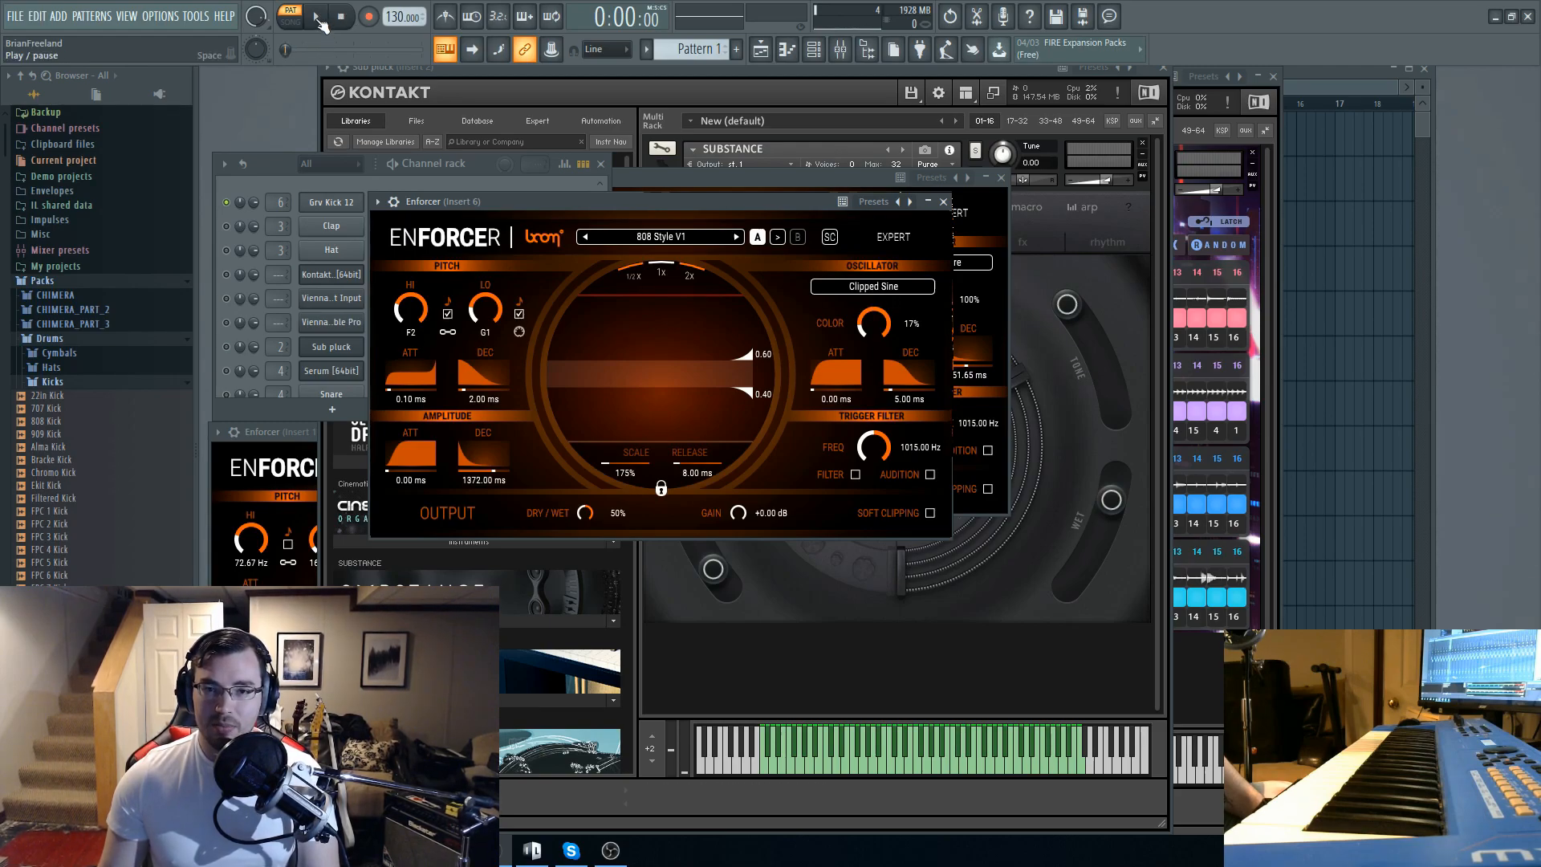
{"action": "left_click", "coordinate": [325, 16]}
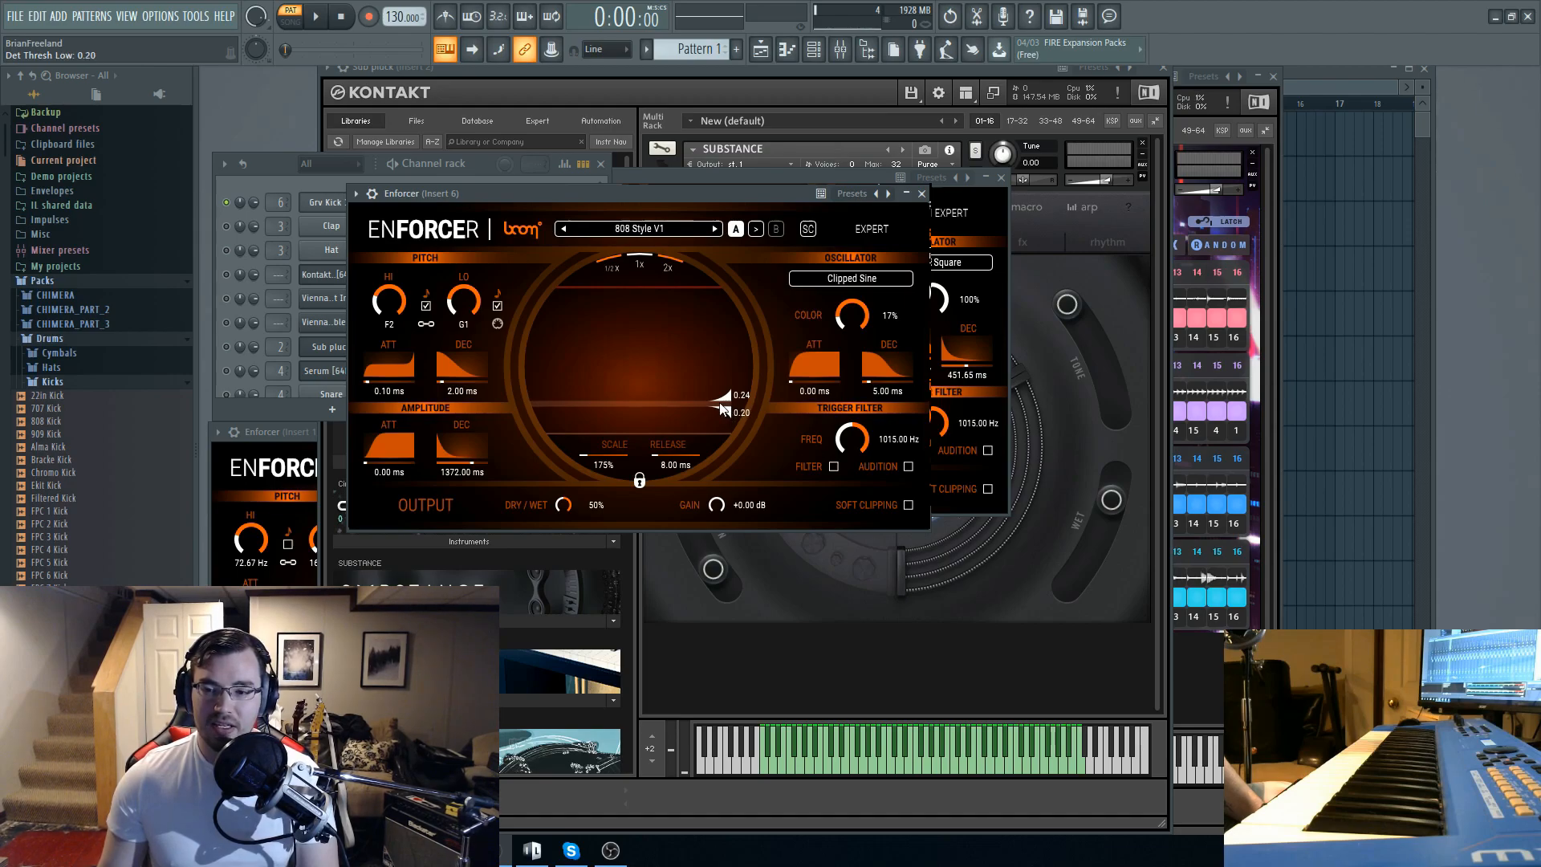
{"action": "left_click_drag", "start_coordinate": [723, 398], "coordinate": [722, 365]}
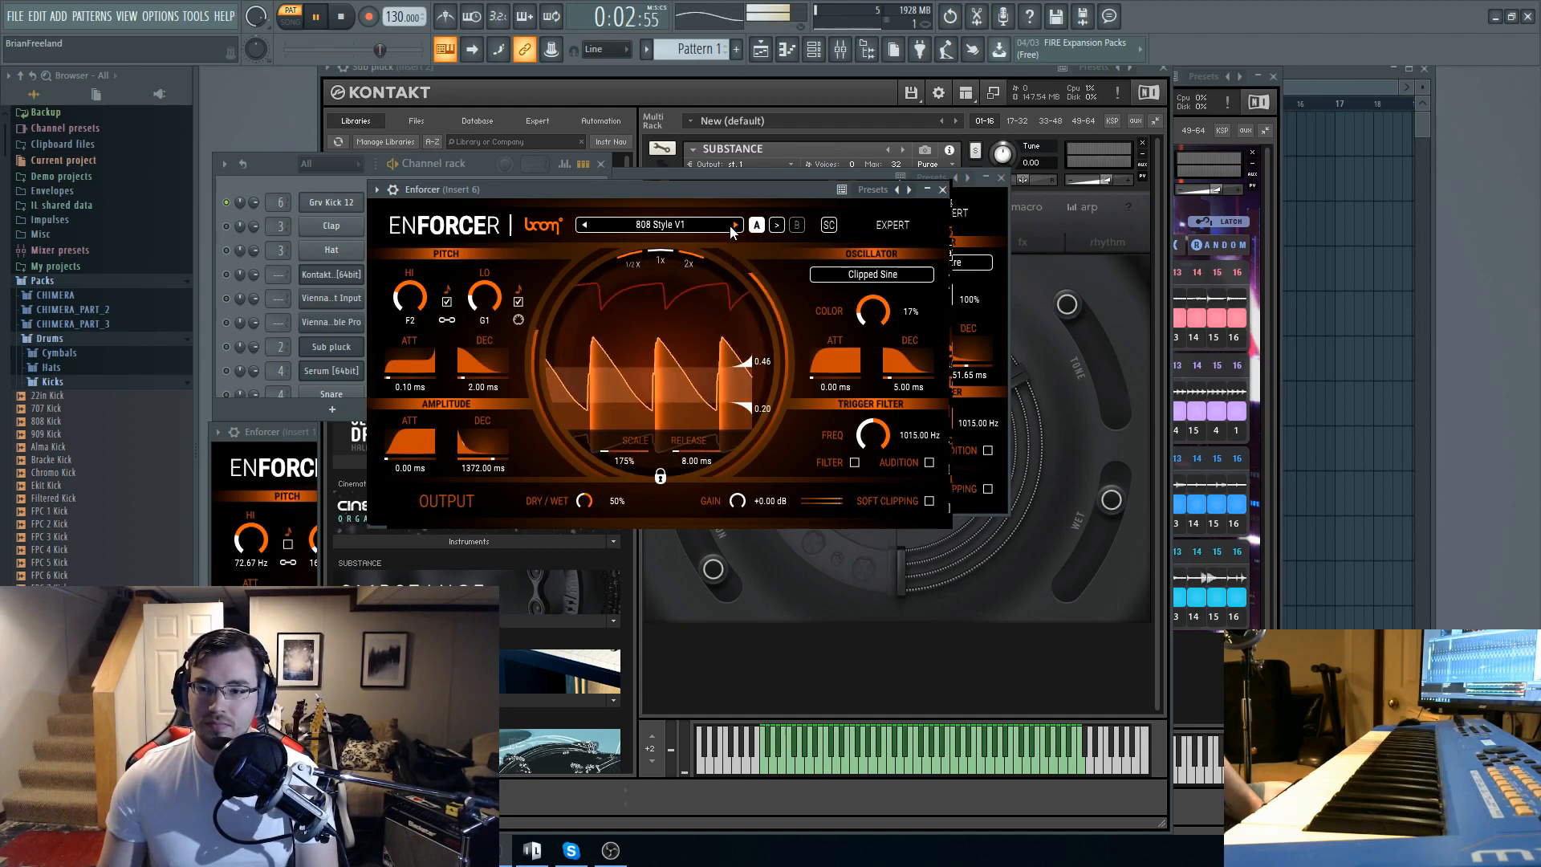
- Step the insert 6 Enforcer past 808 Style V2 to Click Sustain and audition it
{"action": "left_click", "coordinate": [735, 225]}
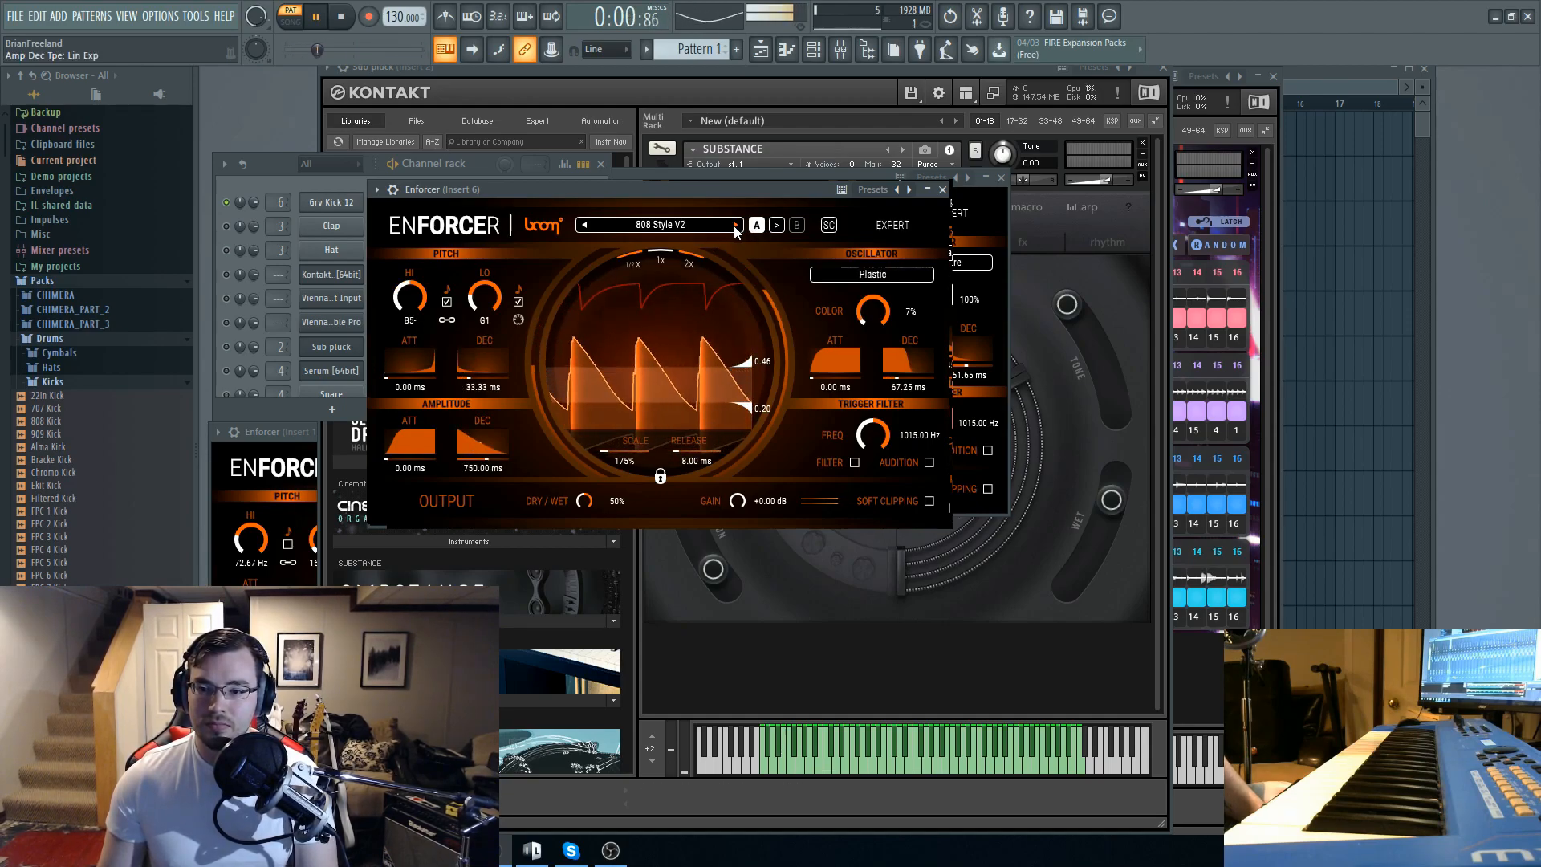
{"action": "left_click", "coordinate": [338, 18]}
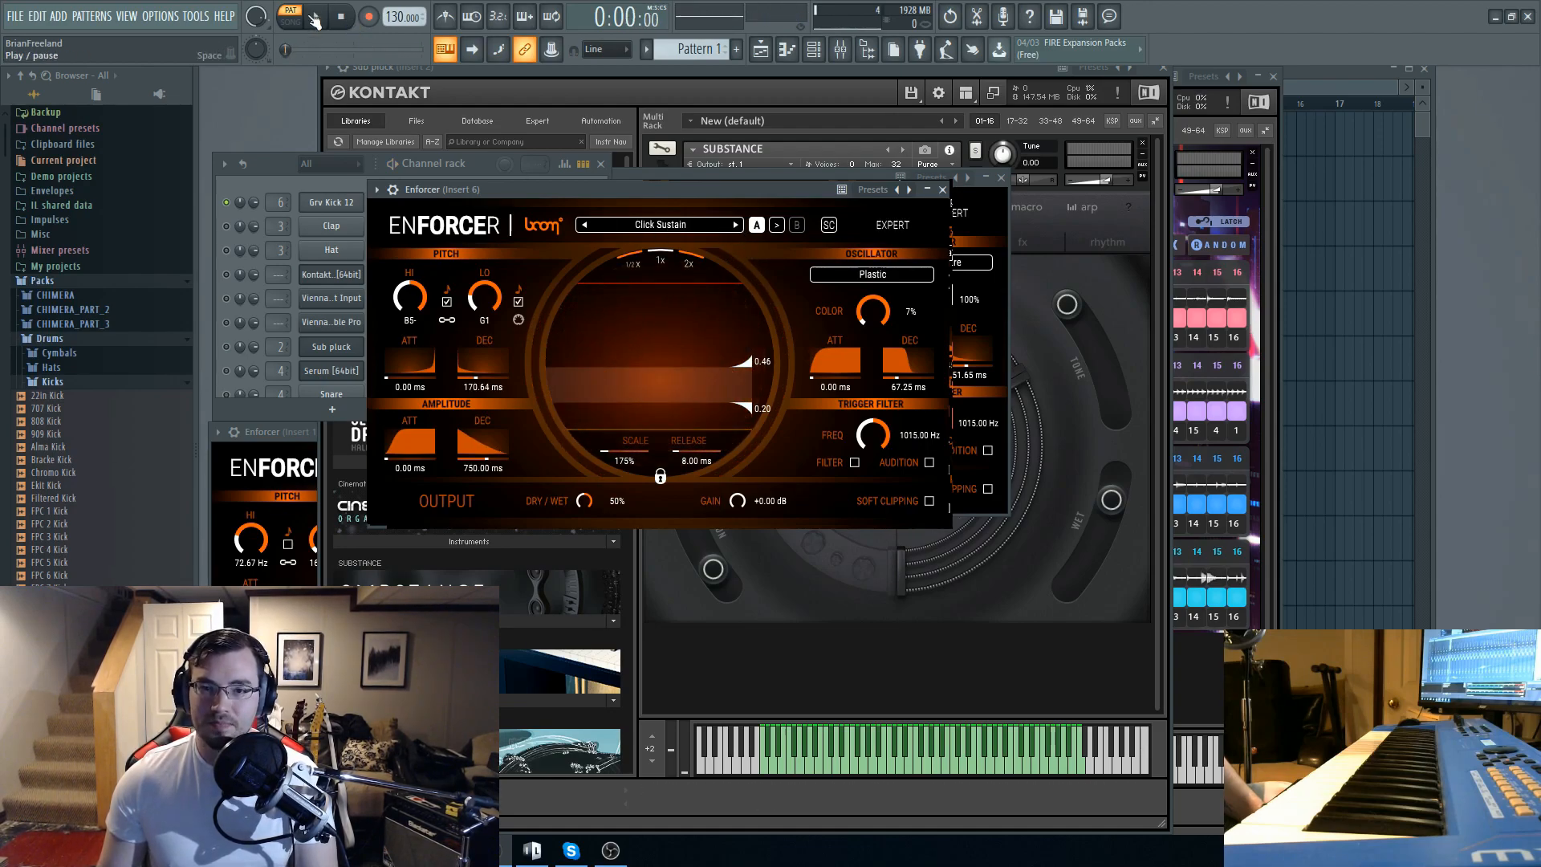
{"action": "left_click", "coordinate": [334, 16]}
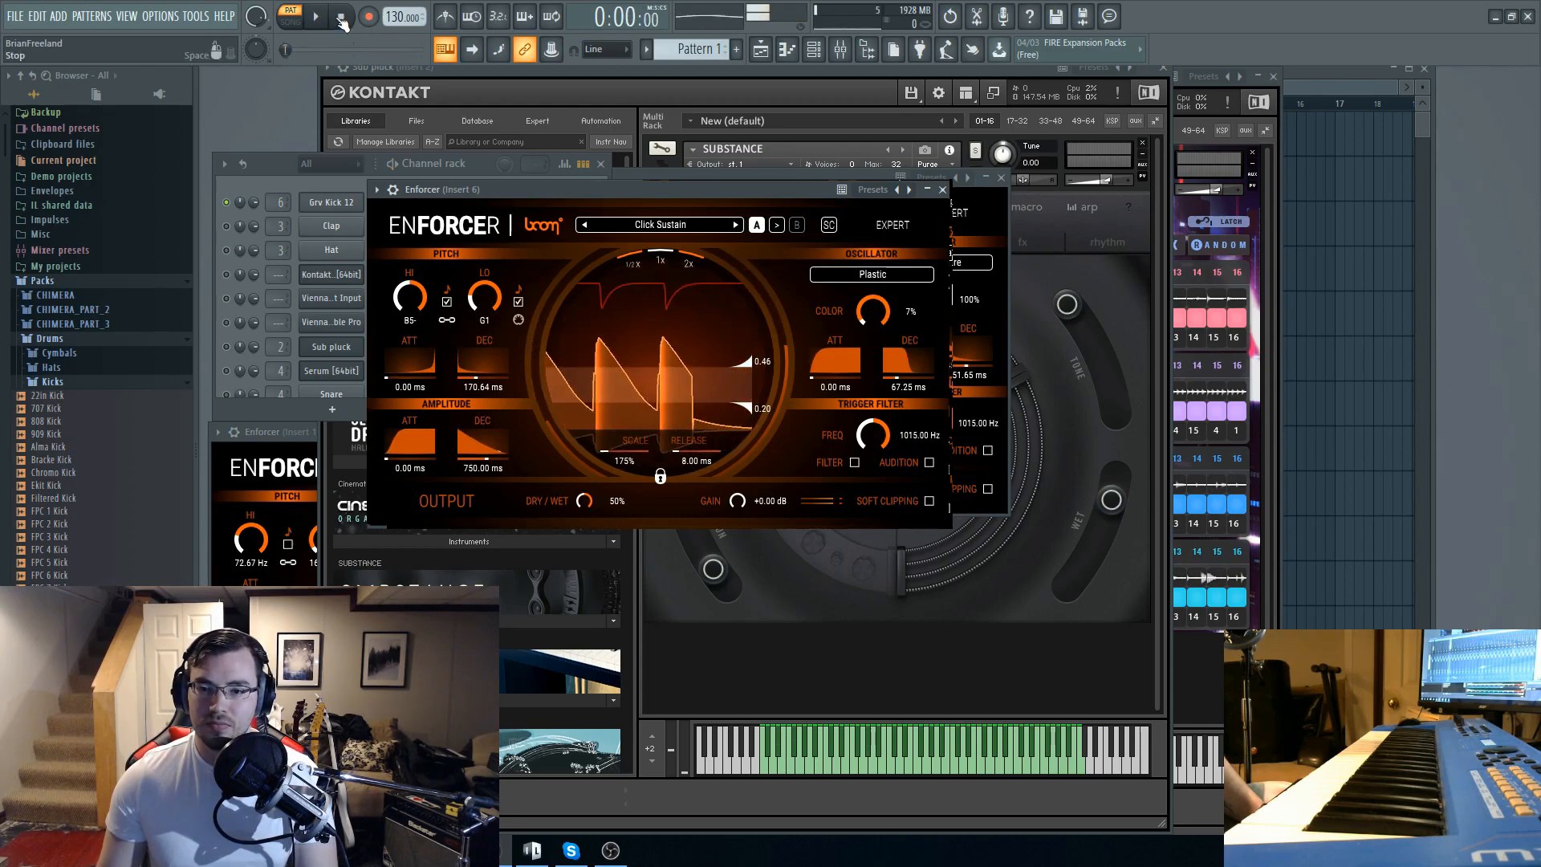
{"action": "left_click", "coordinate": [871, 275]}
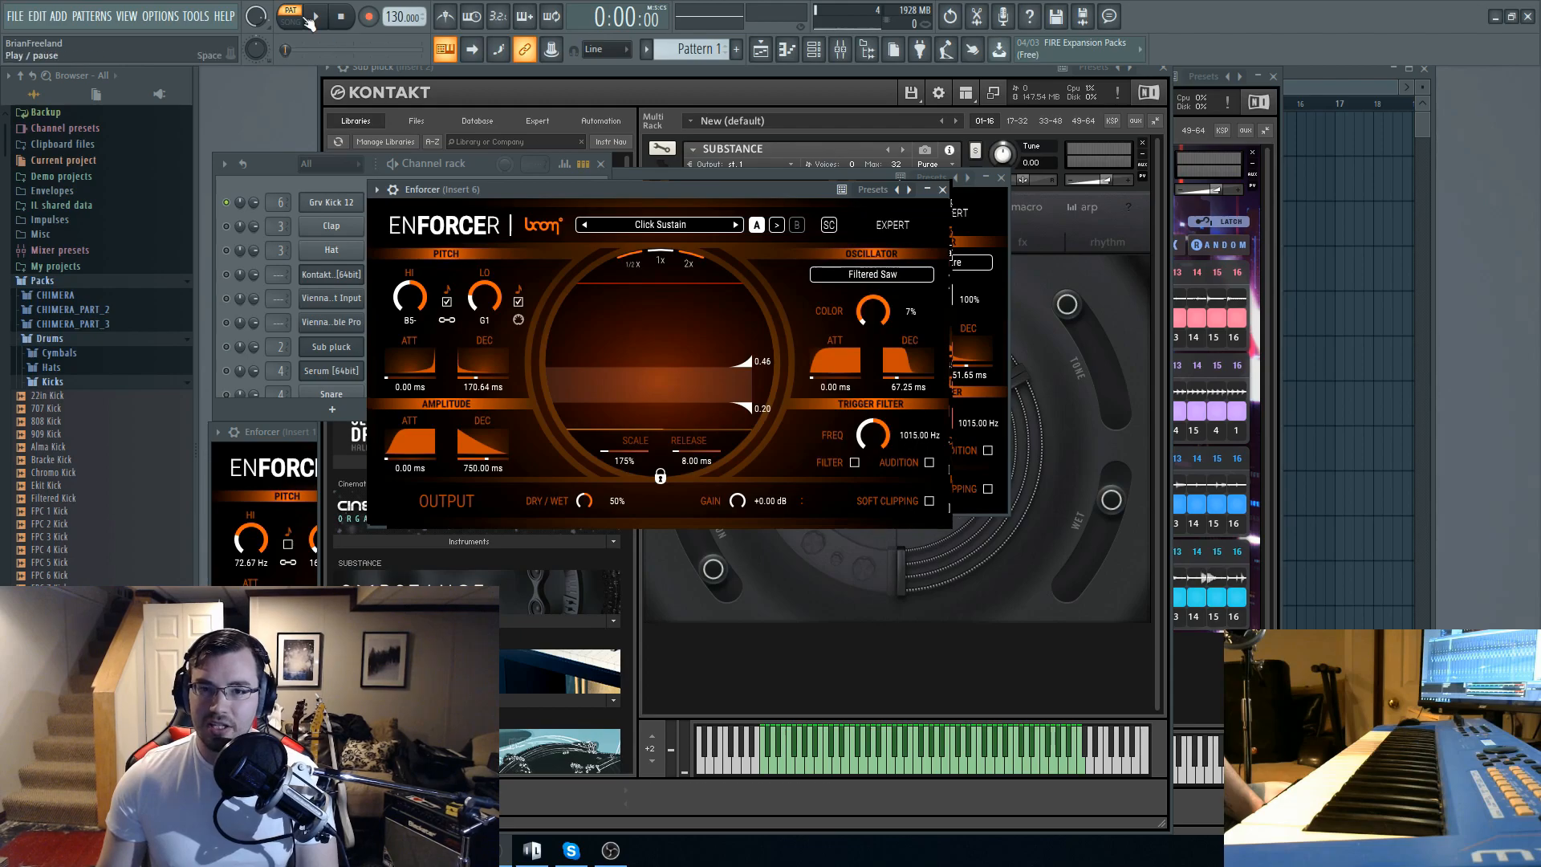
{"action": "left_click", "coordinate": [870, 274]}
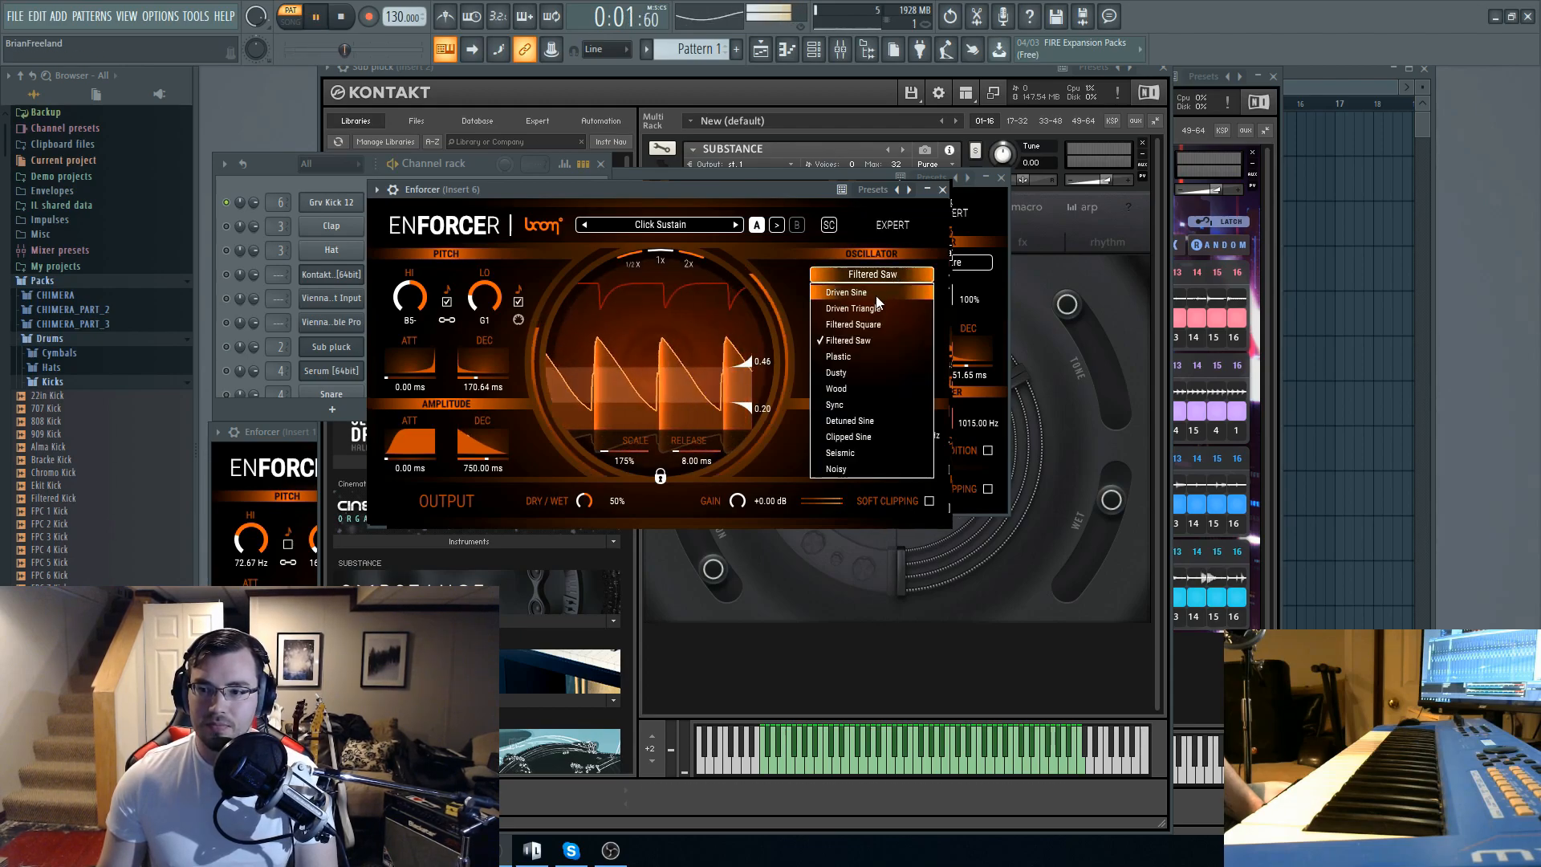
- Audition Driven Triangle, Filtered Square and Filtered Saw oscillators, ending on Dusty
{"action": "left_click", "coordinate": [851, 308]}
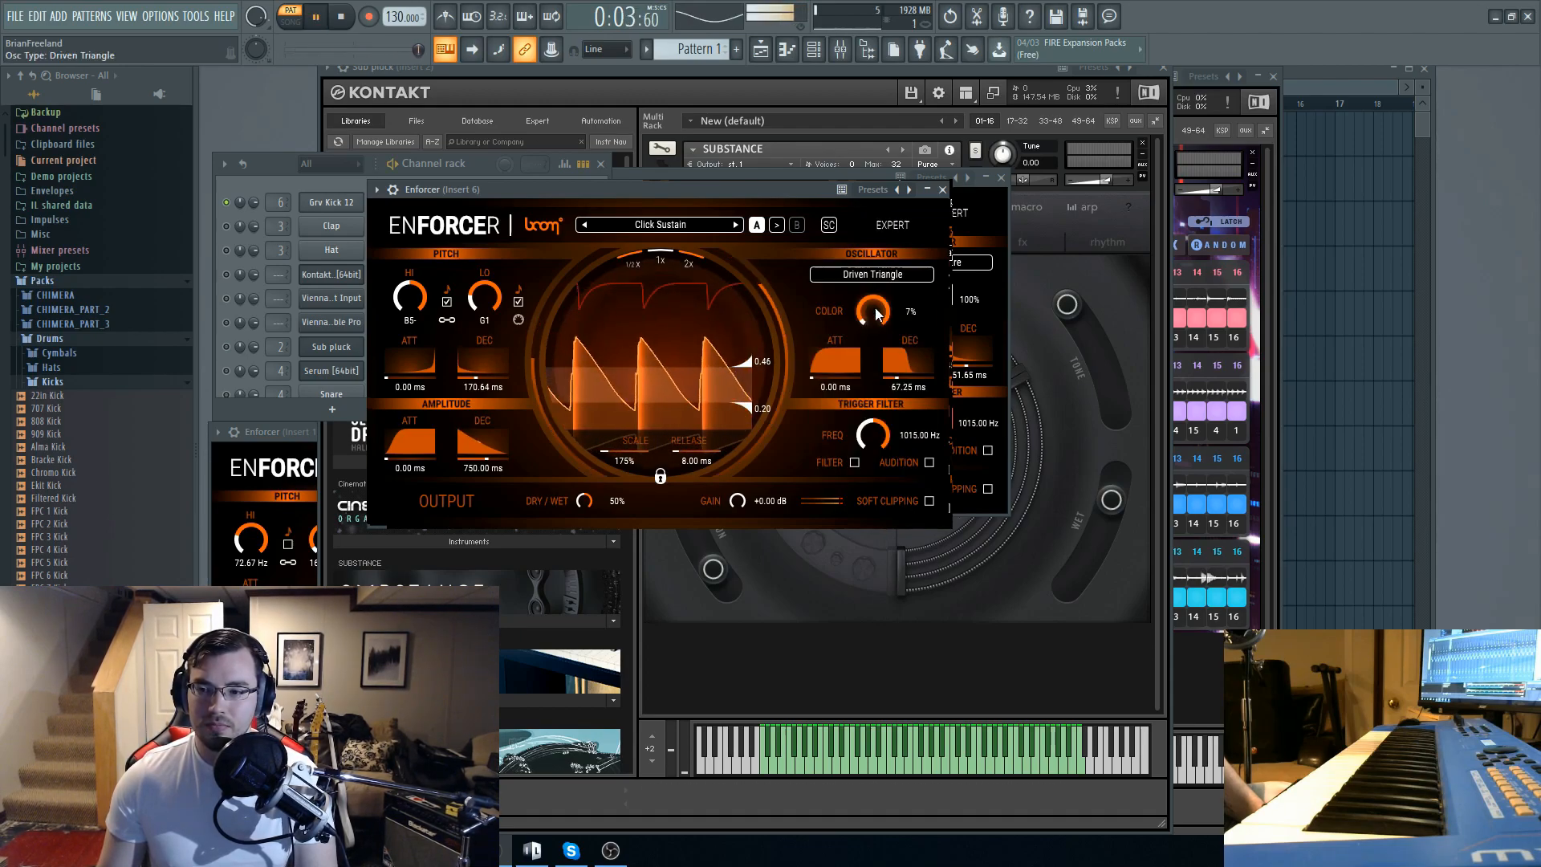
{"action": "left_click", "coordinate": [872, 274]}
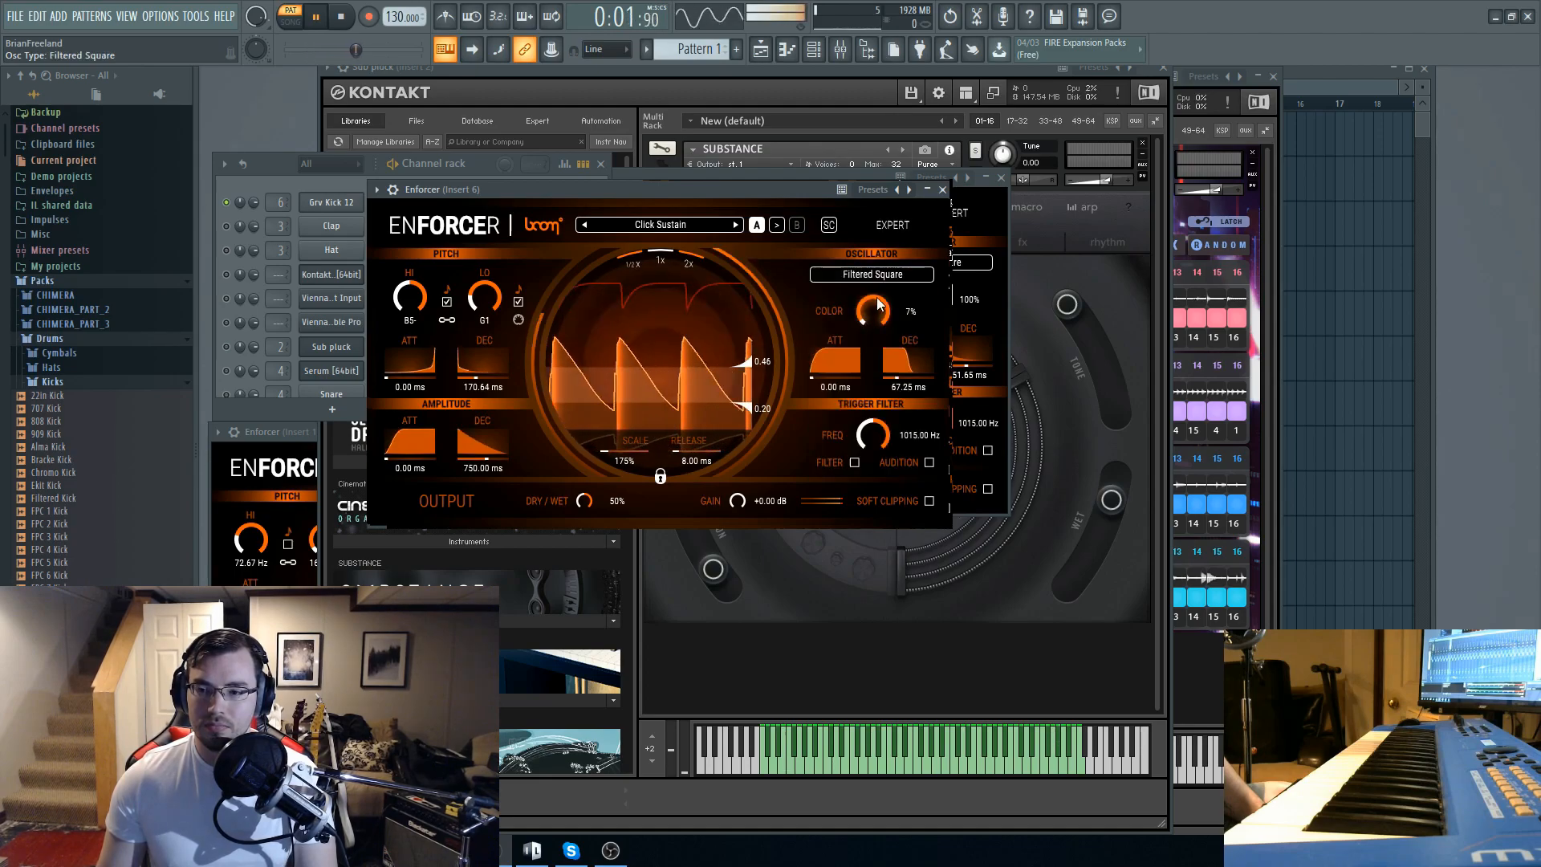
{"action": "left_click", "coordinate": [872, 275]}
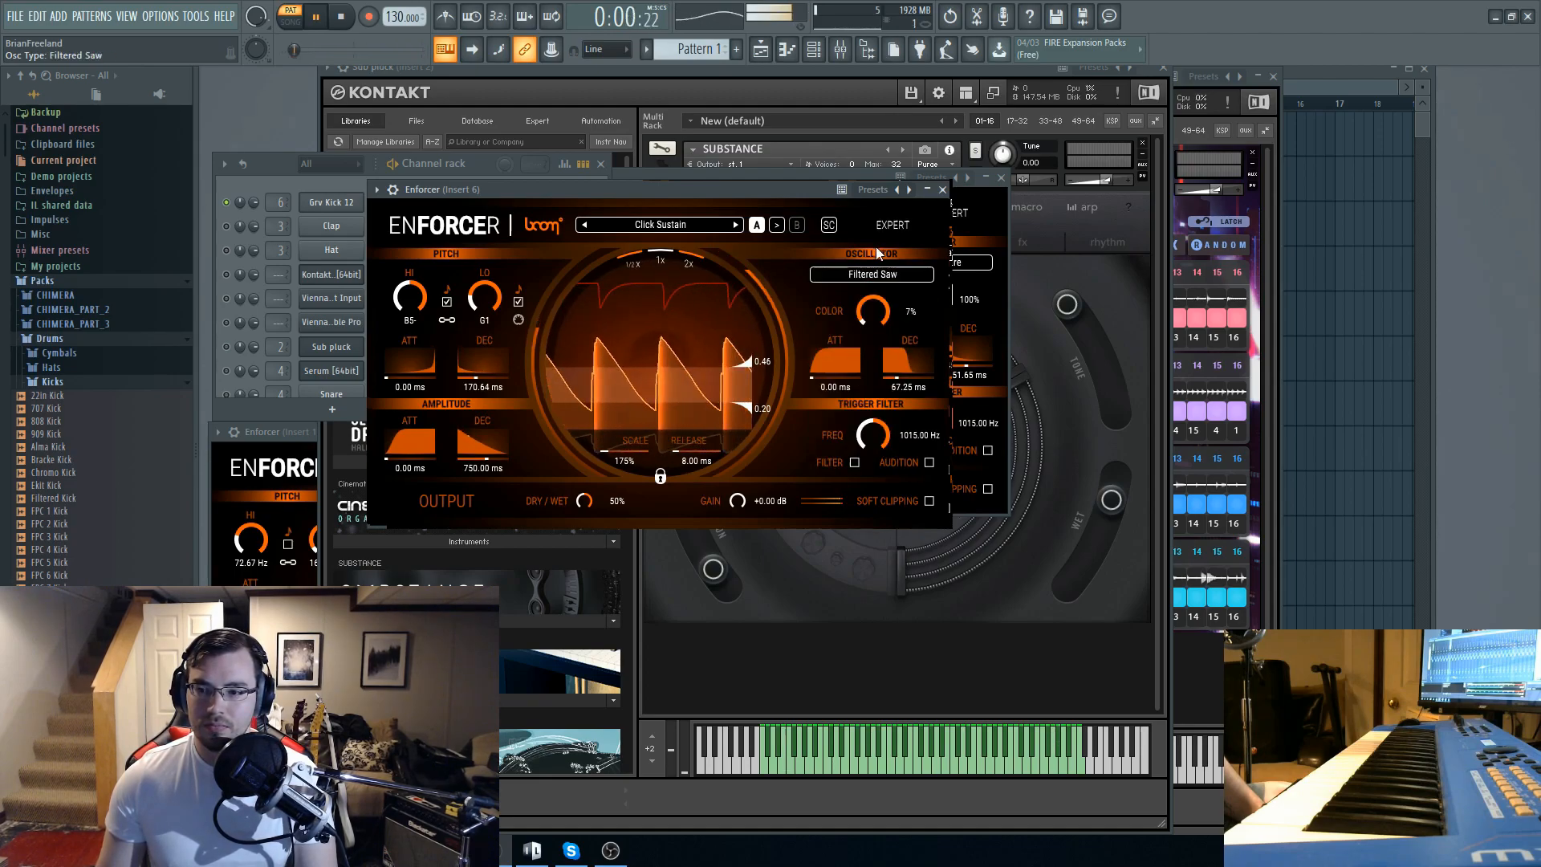
{"action": "left_click", "coordinate": [872, 272]}
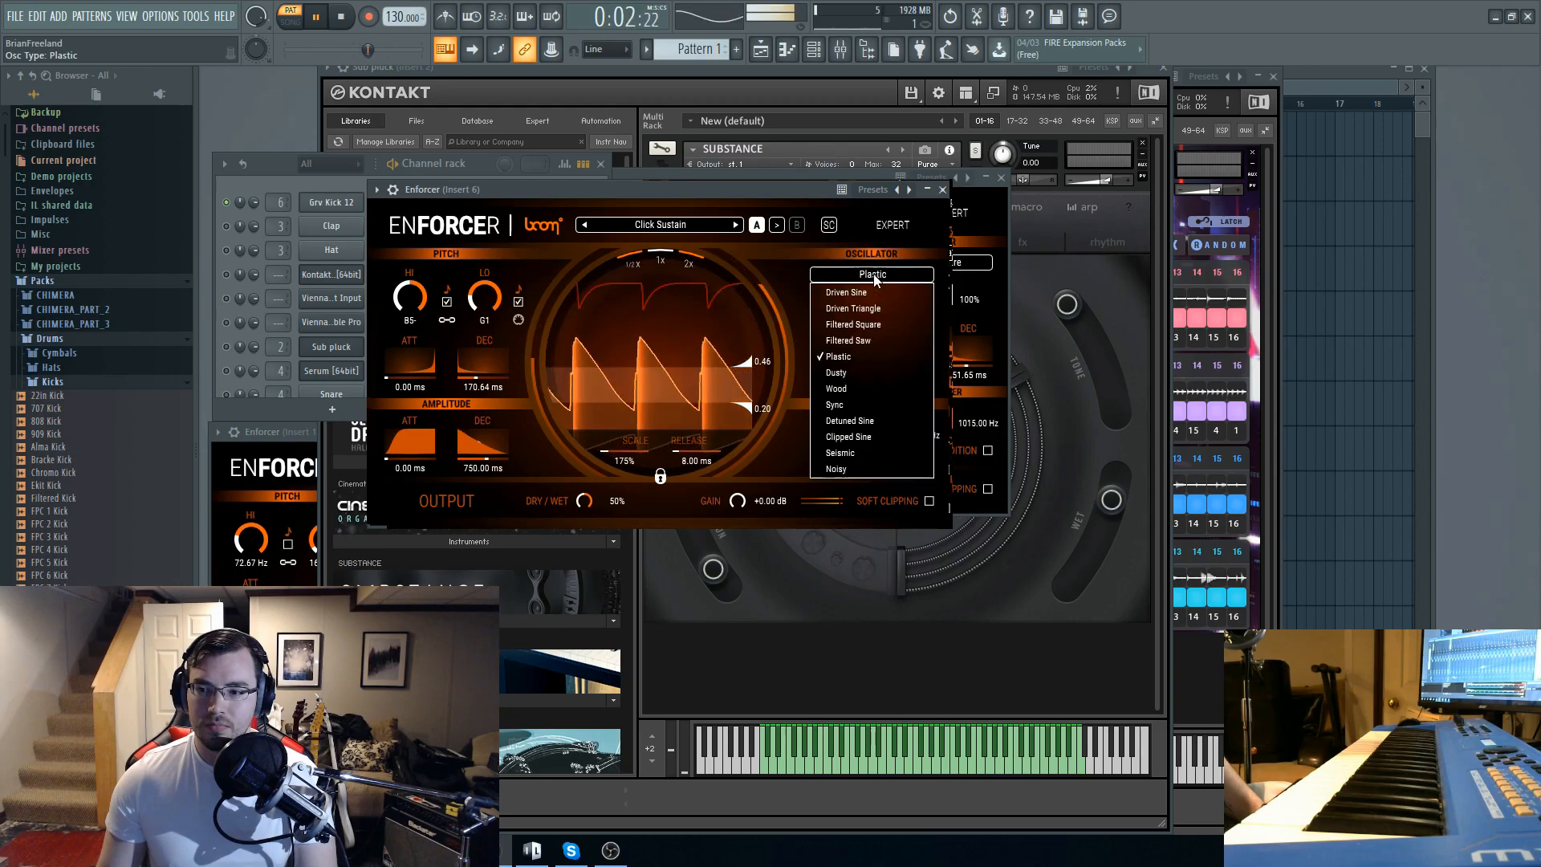
{"action": "left_click", "coordinate": [834, 373]}
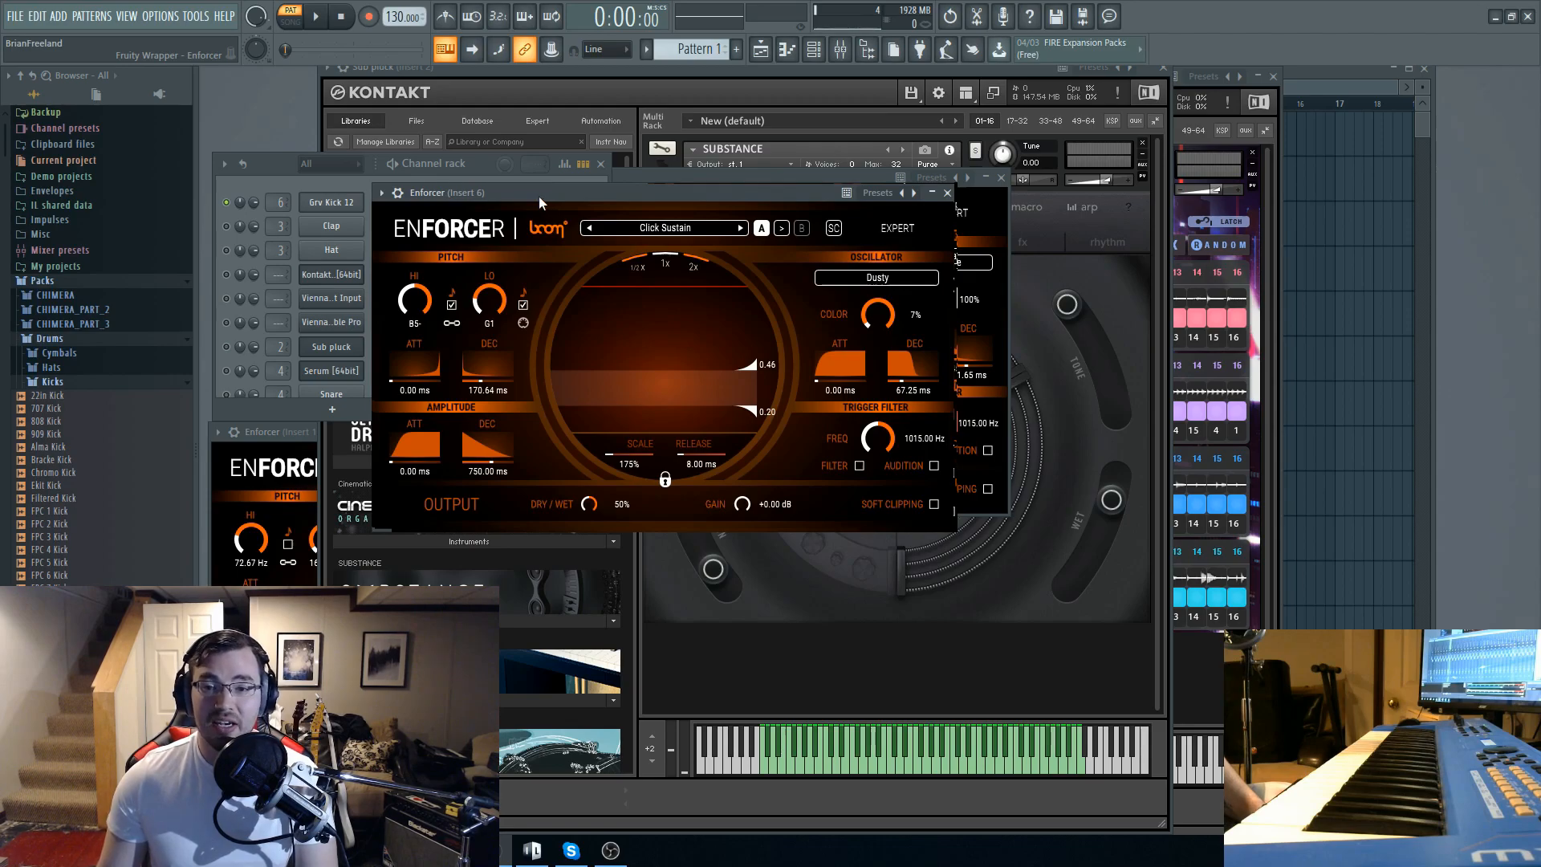
- Bring the channel rack forward and pick the clap channel to show its Clap Attack Enforcer
{"action": "right_click", "coordinate": [278, 202]}
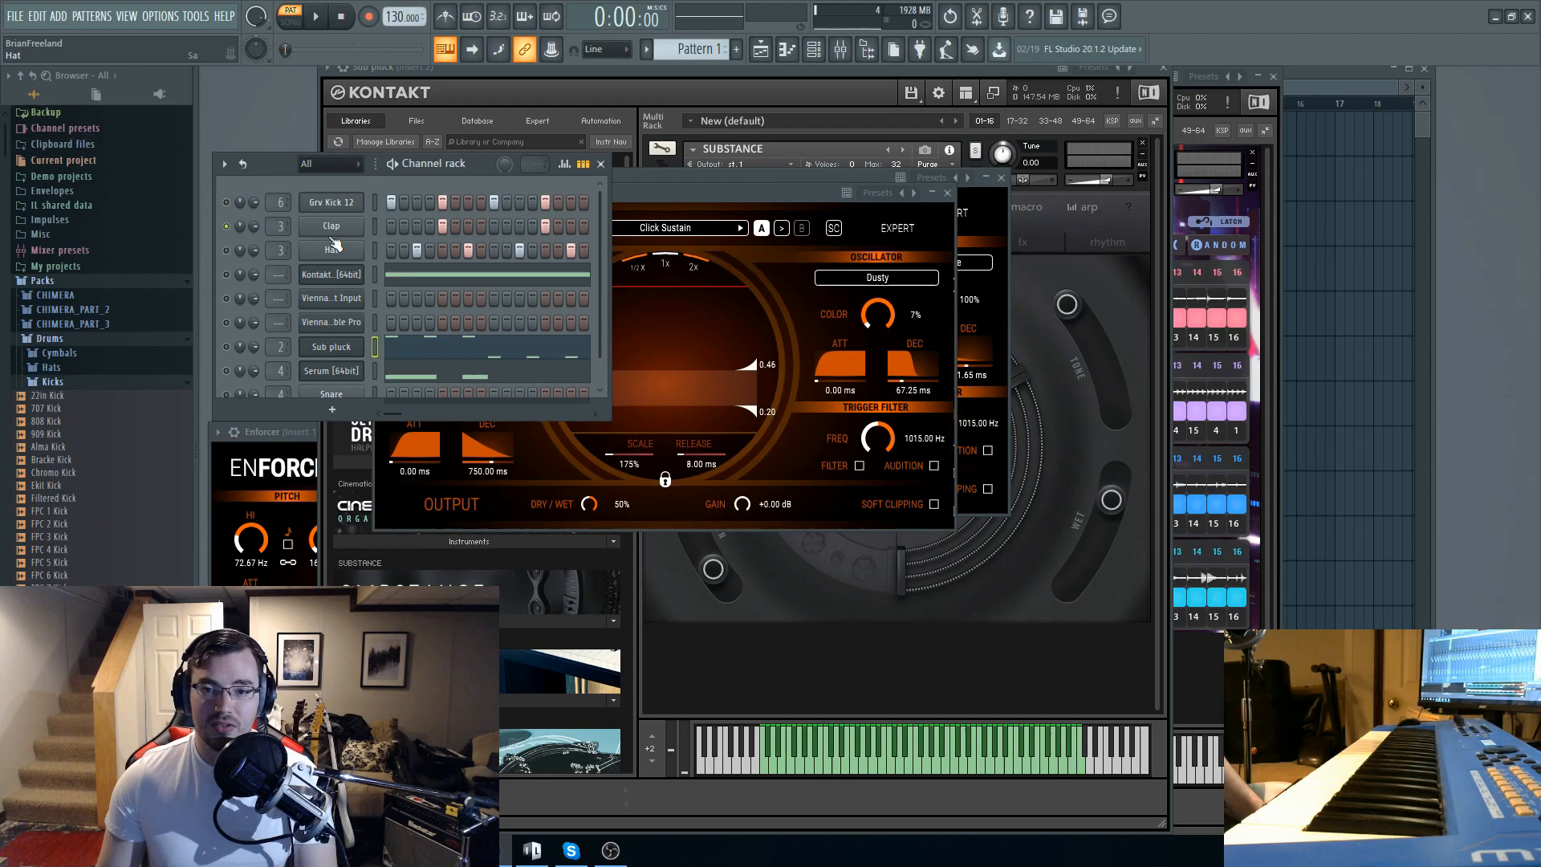
{"action": "left_click", "coordinate": [331, 224]}
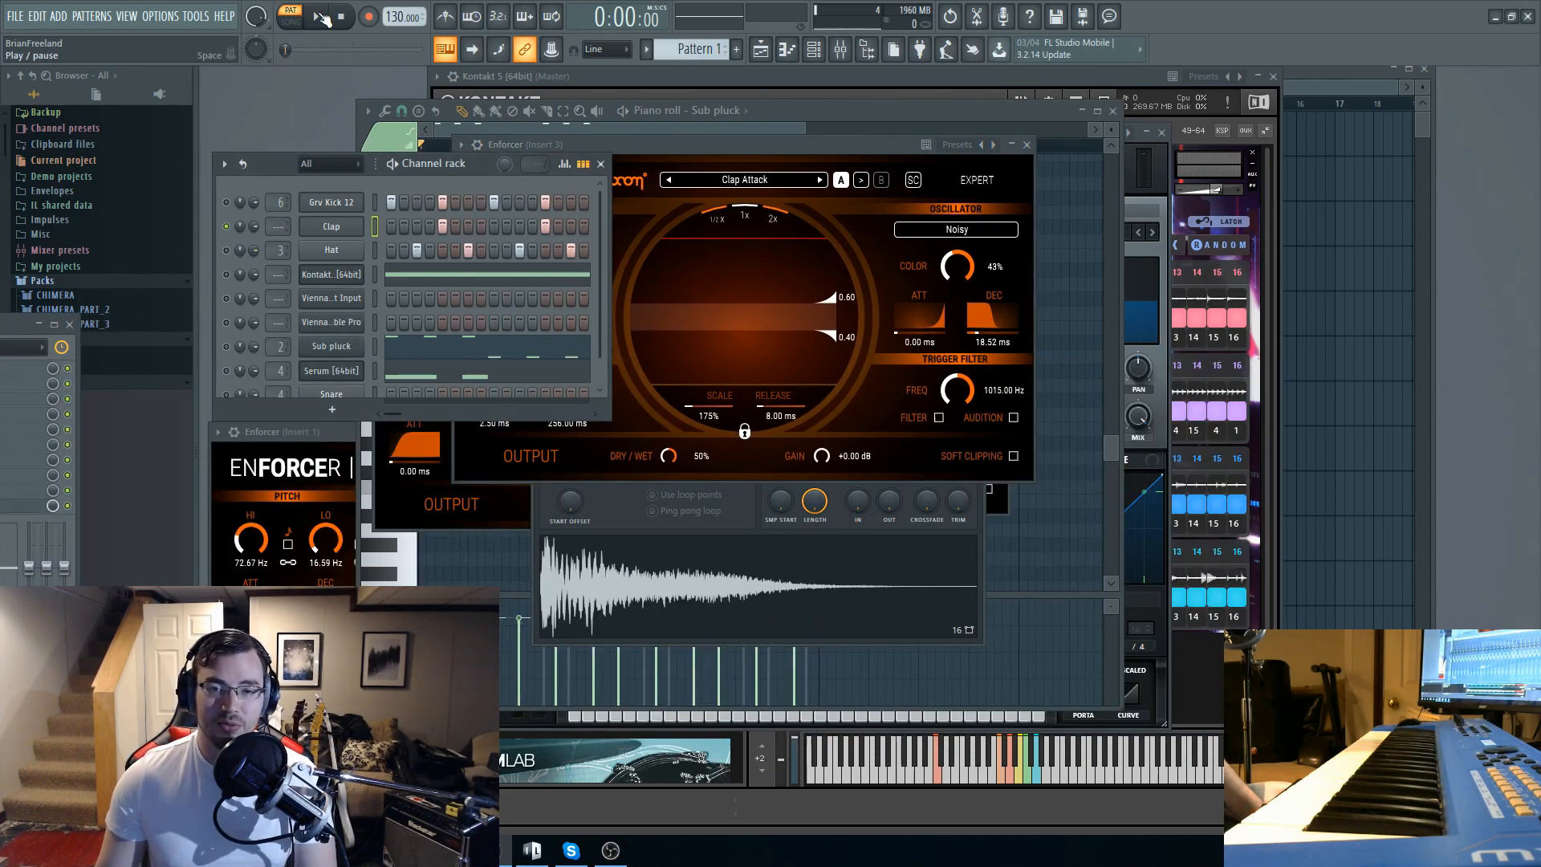
- Play the pattern with the sub pluck's Bass Overtone Pluck Enforcer in front
{"action": "left_click", "coordinate": [308, 16]}
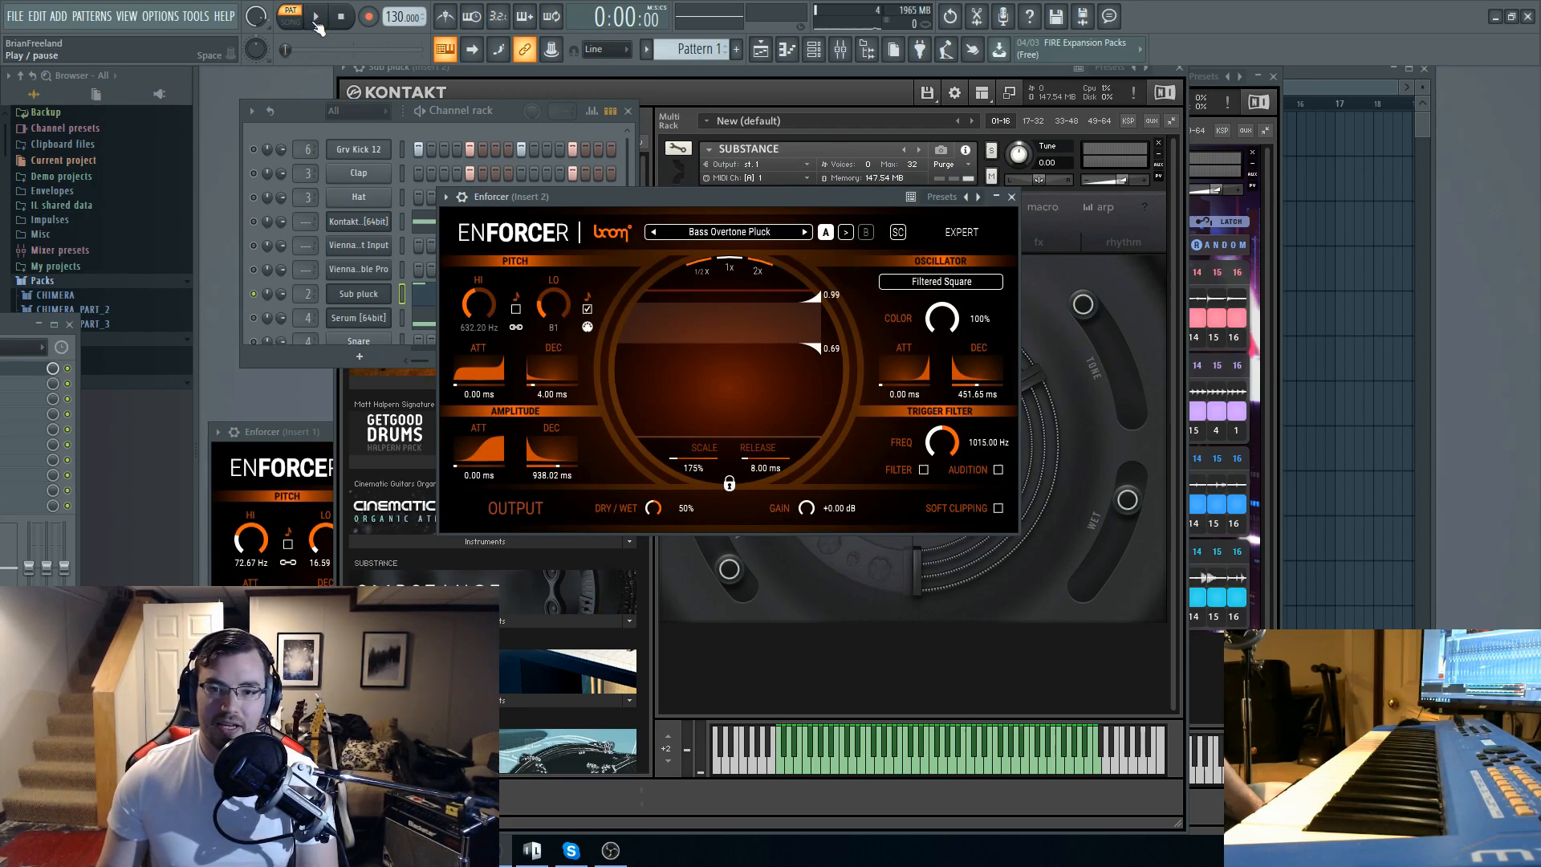
- Play the pattern twice and solo the sub pluck channel to hear it alone
{"action": "left_click", "coordinate": [315, 16]}
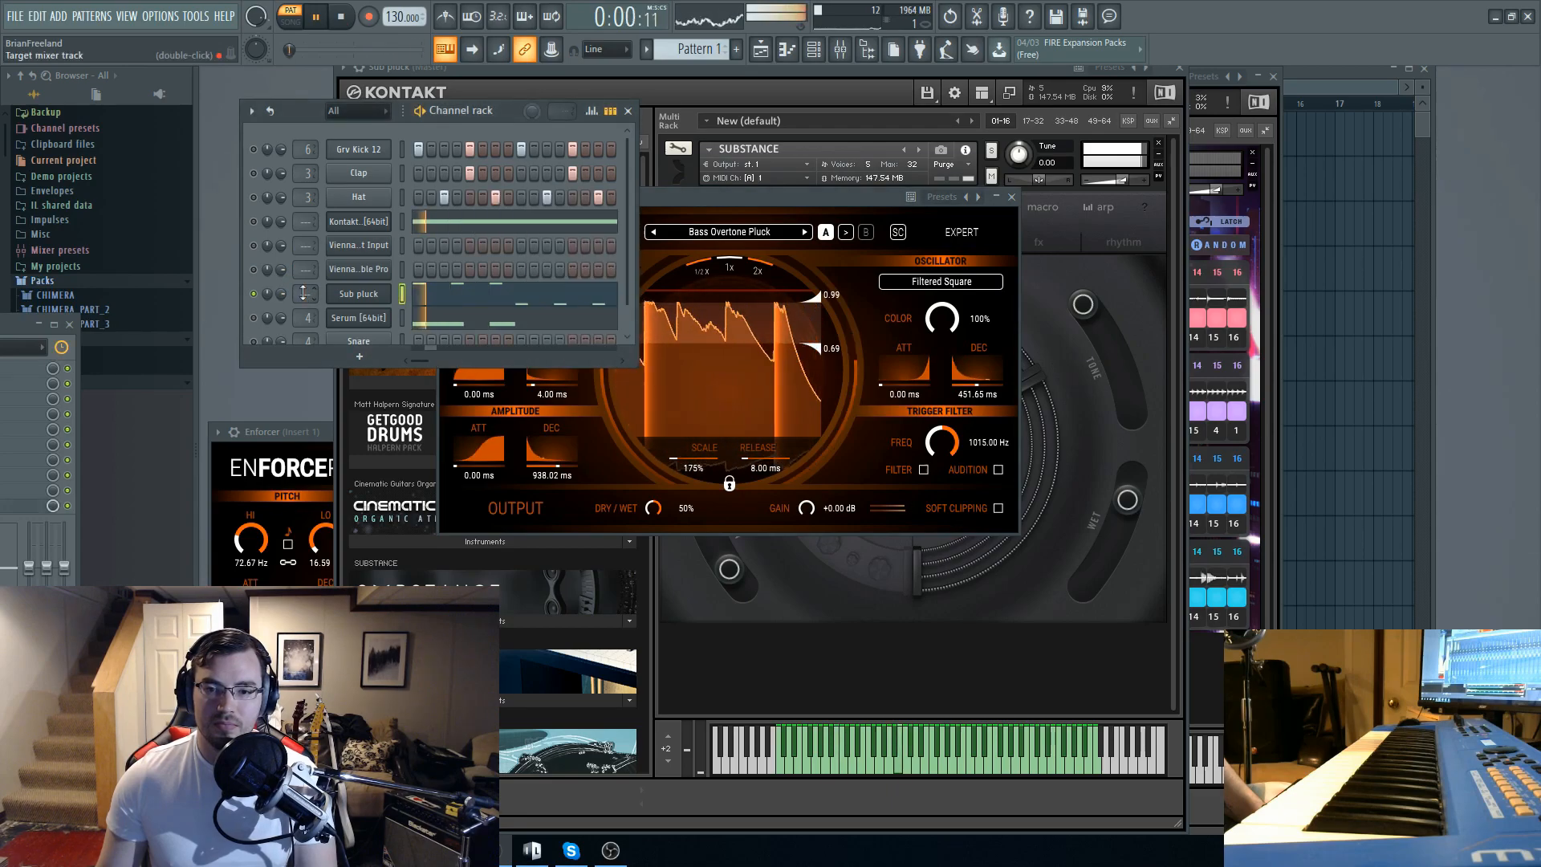
{"action": "left_click", "coordinate": [333, 18]}
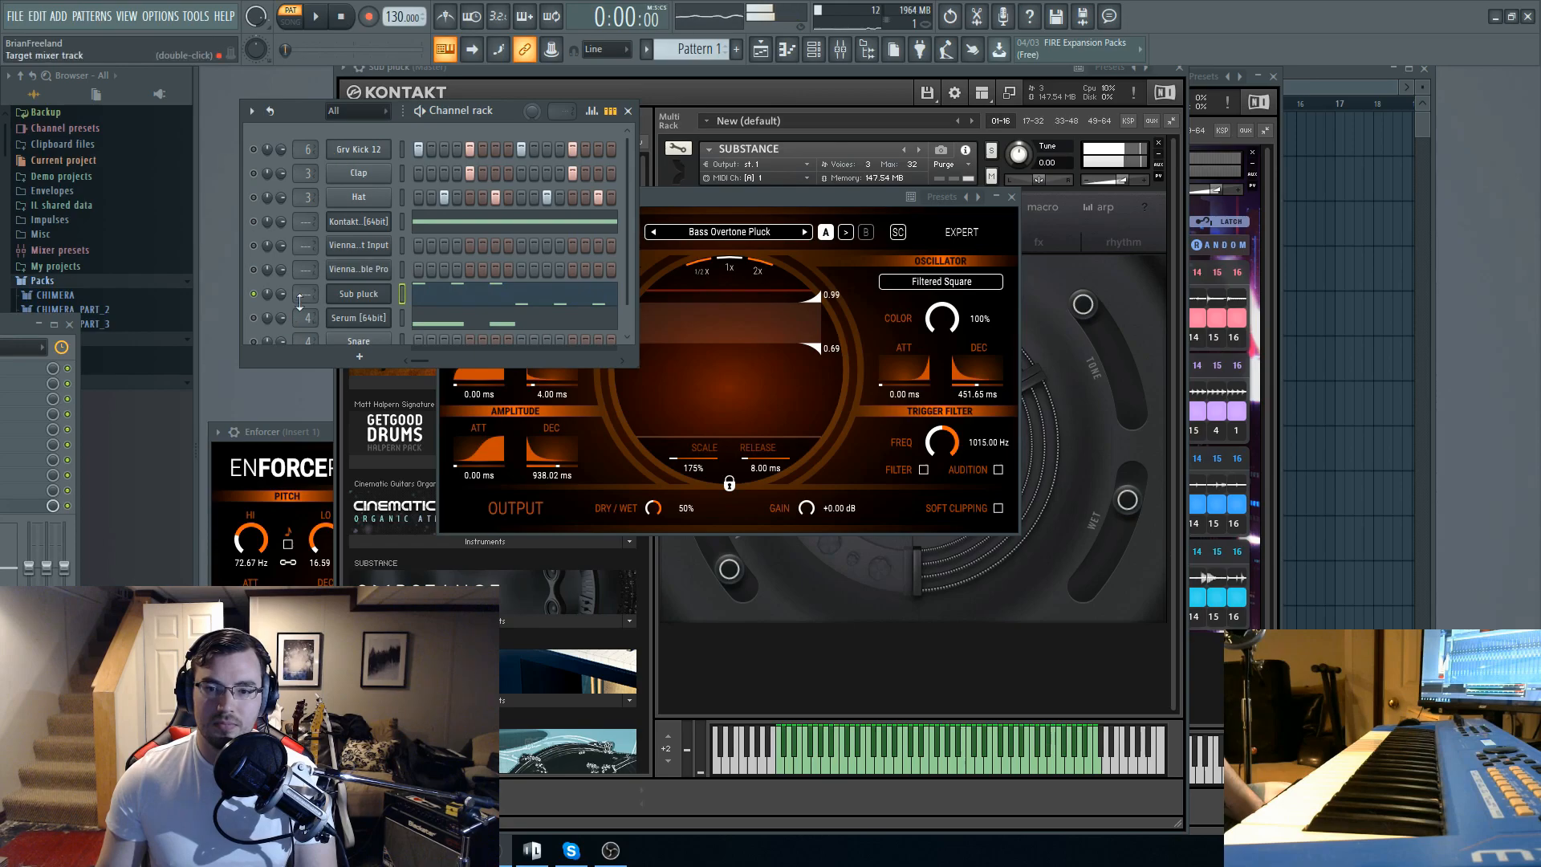
{"action": "left_click", "coordinate": [315, 16]}
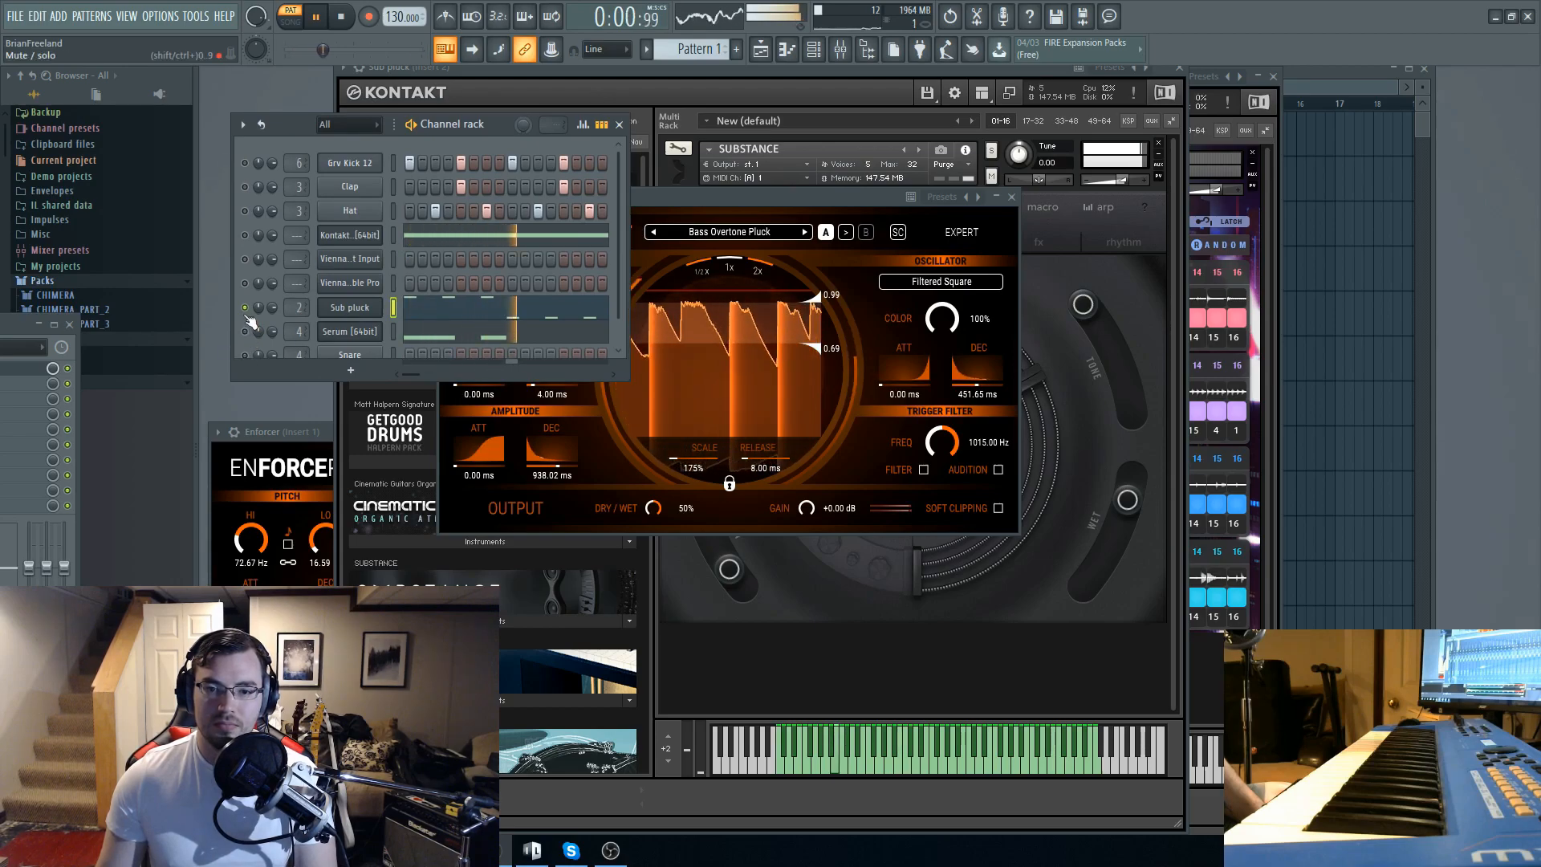
{"action": "left_click", "coordinate": [347, 16]}
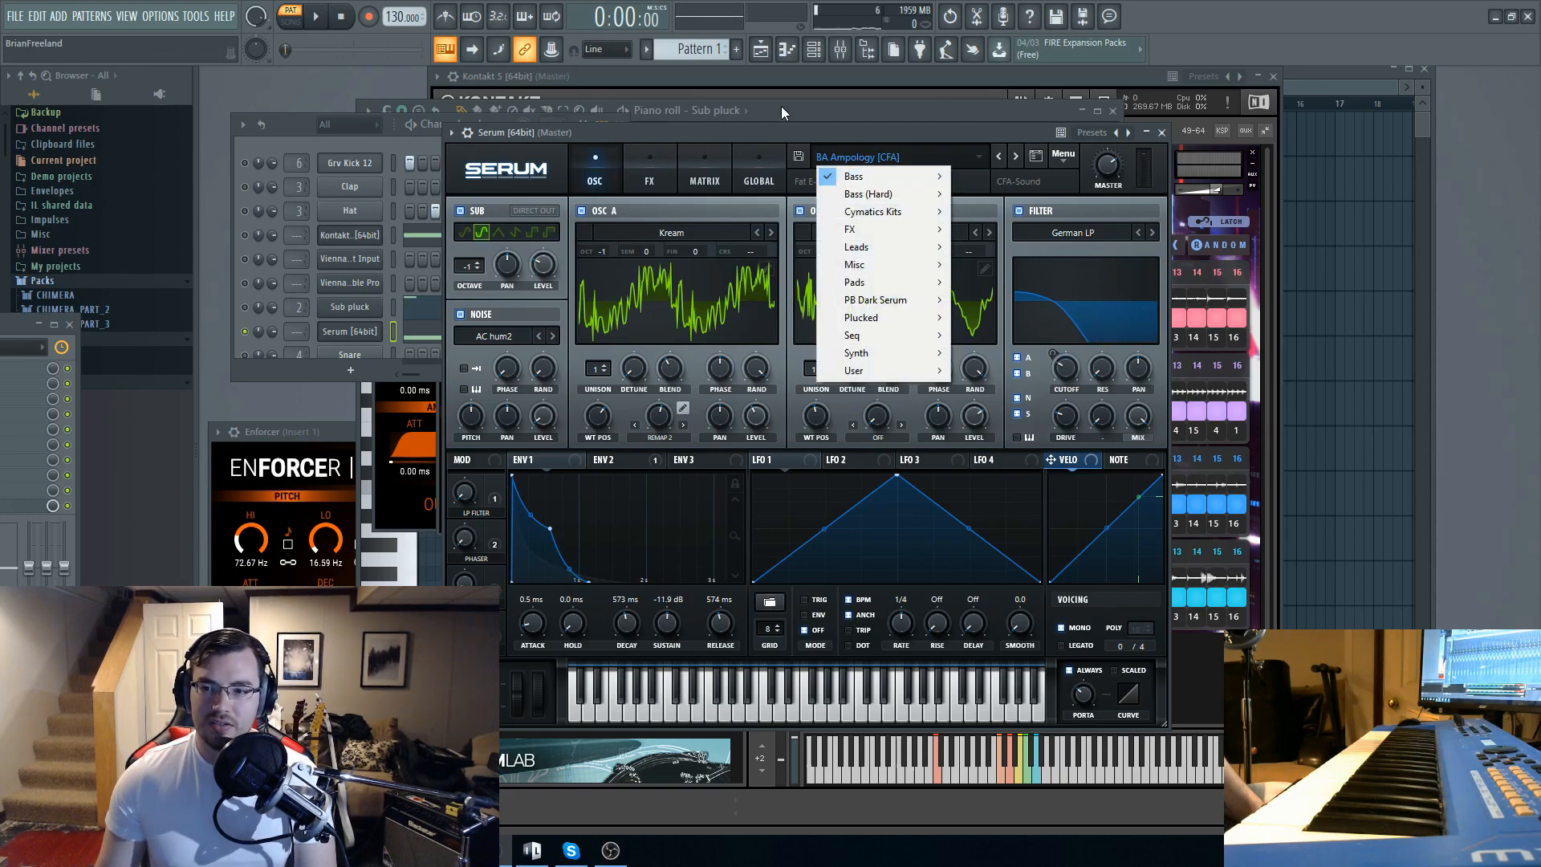
- Return to the Serum bass synth, then list the insert 1 Enforcer's presets at SFX effects
{"action": "left_click", "coordinate": [1160, 132]}
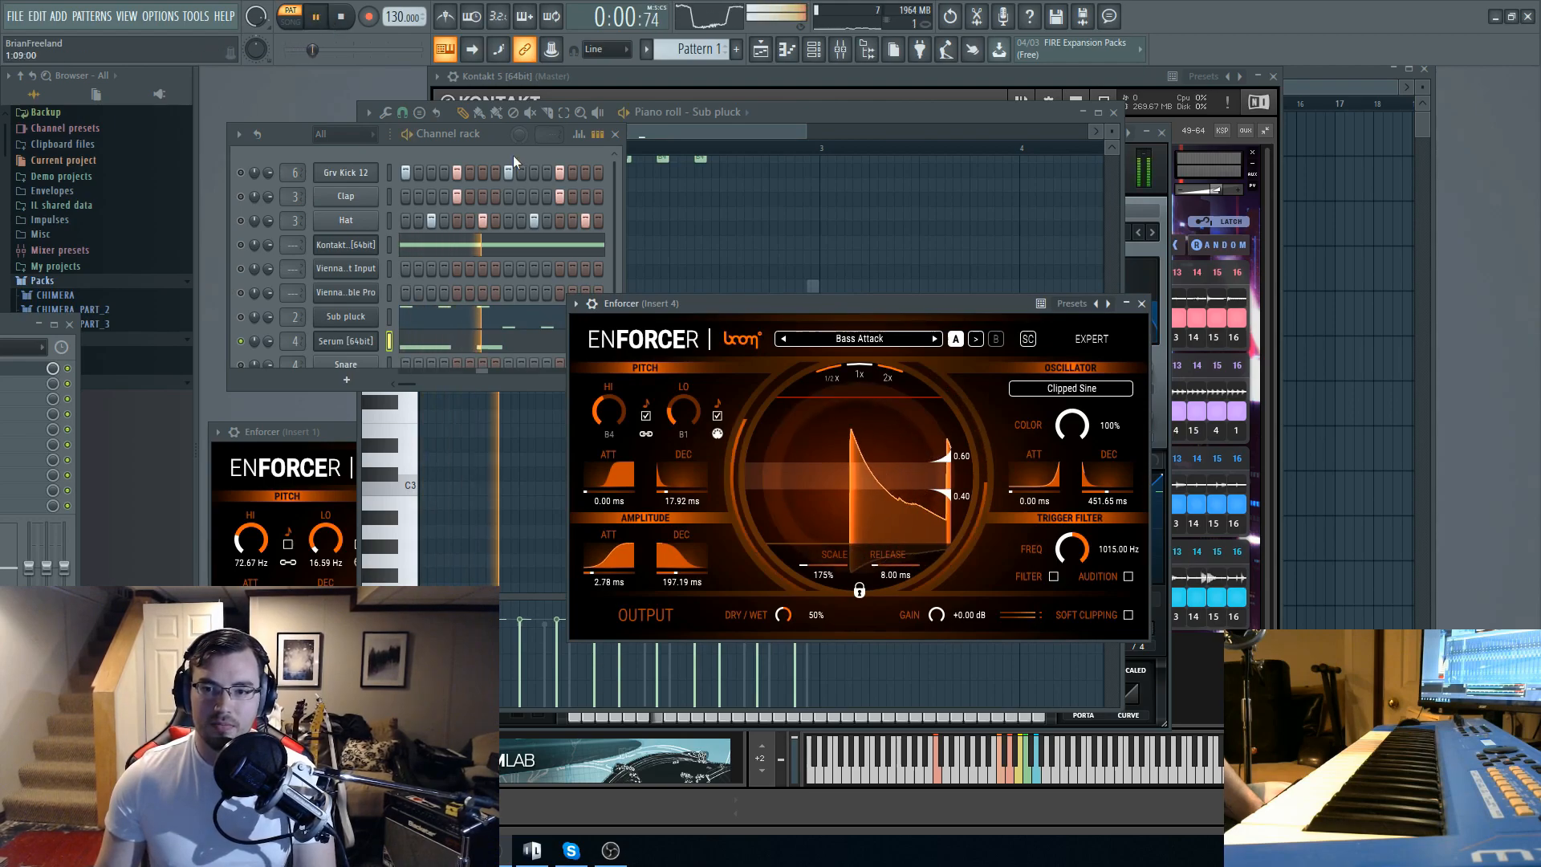
{"action": "left_click", "coordinate": [321, 18]}
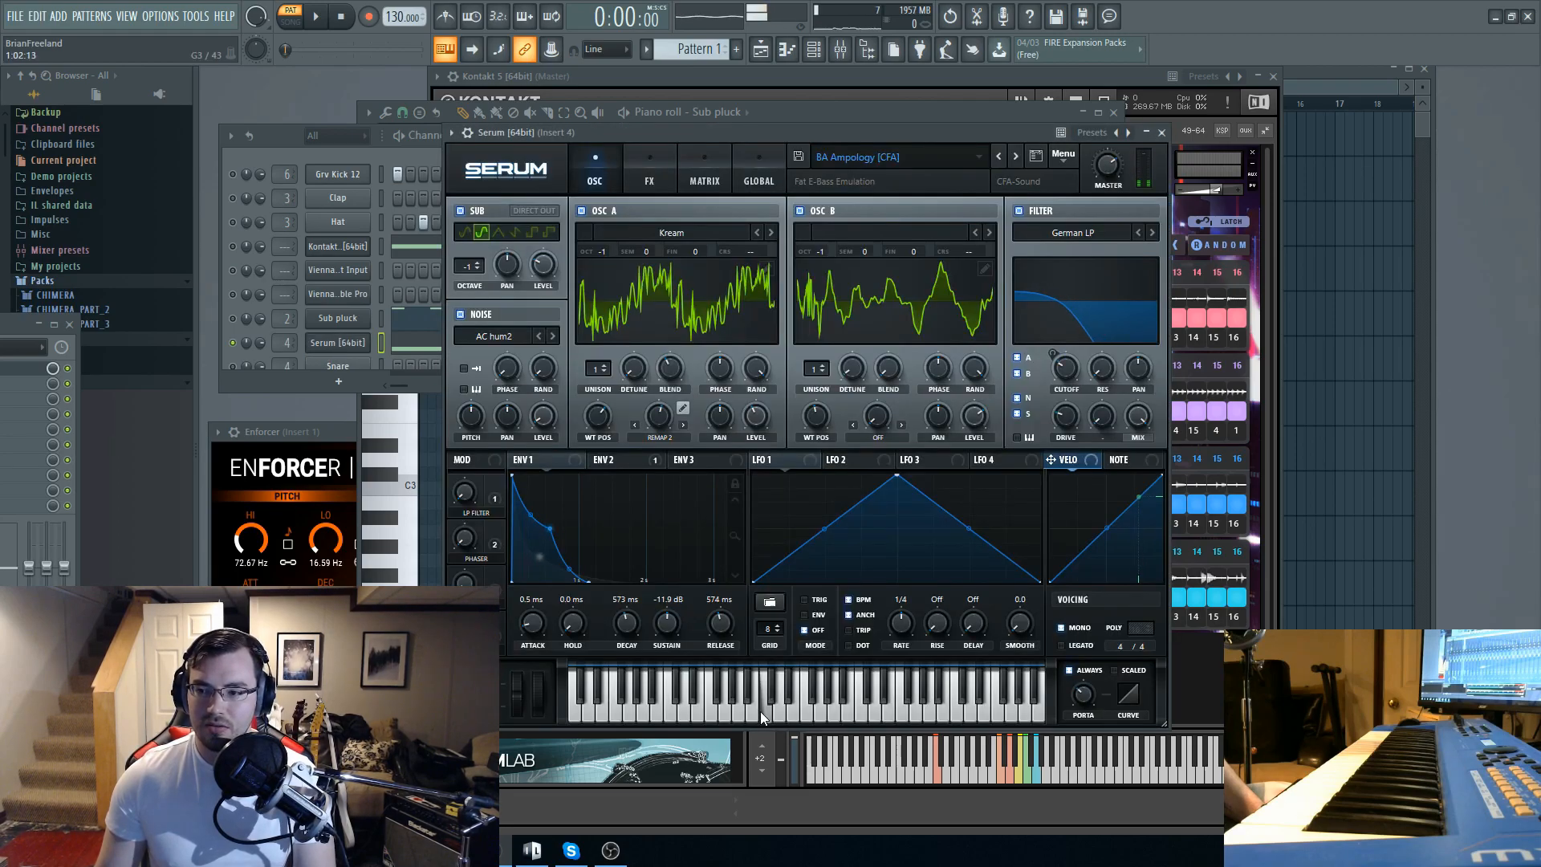
{"action": "mouse_move", "coordinate": [857, 718]}
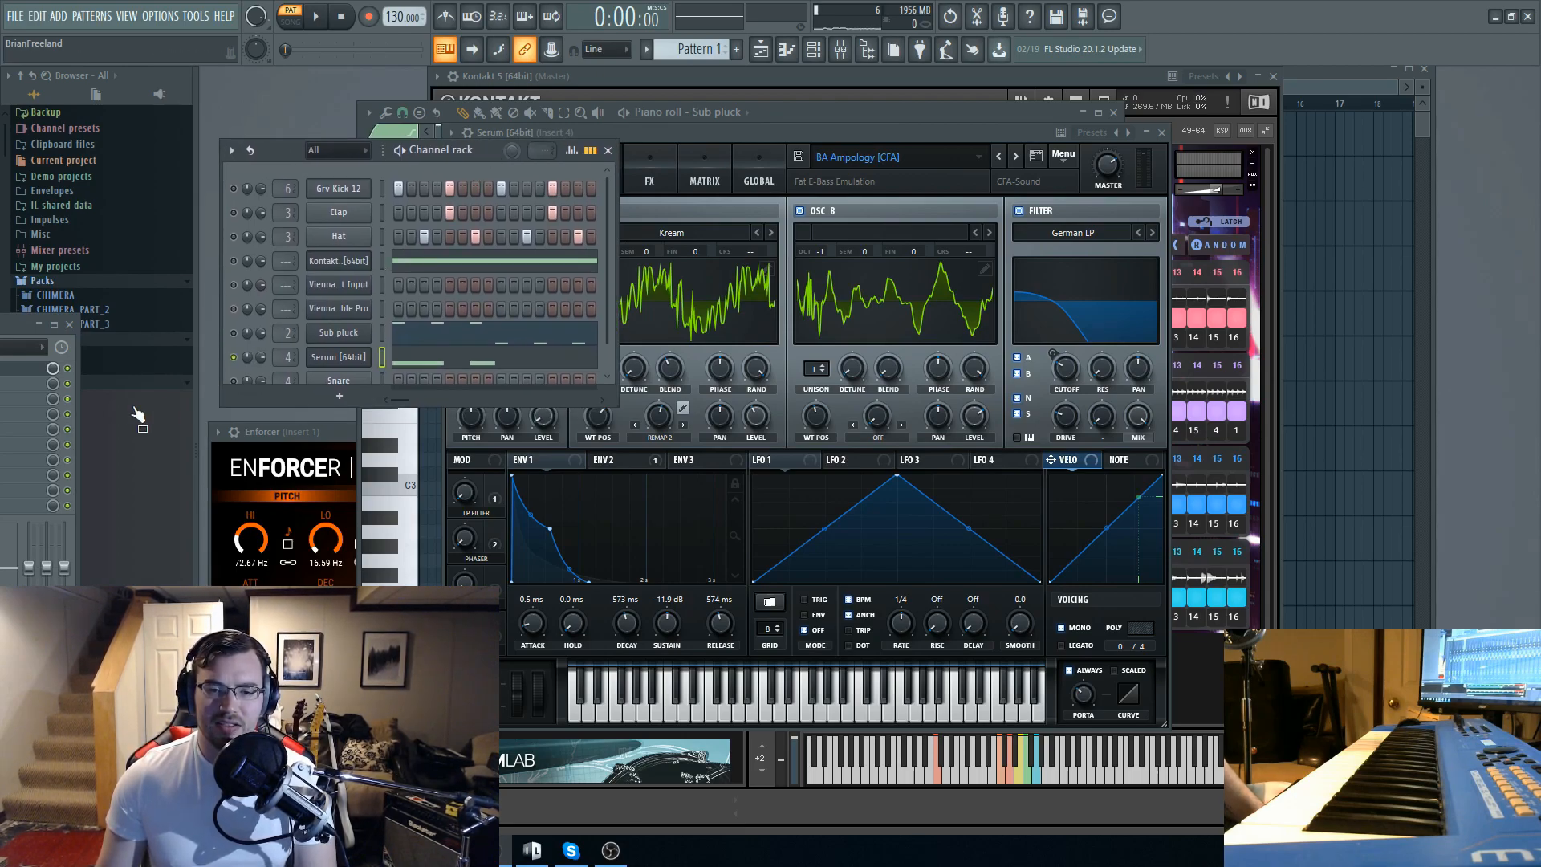
{"action": "left_click", "coordinate": [48, 337]}
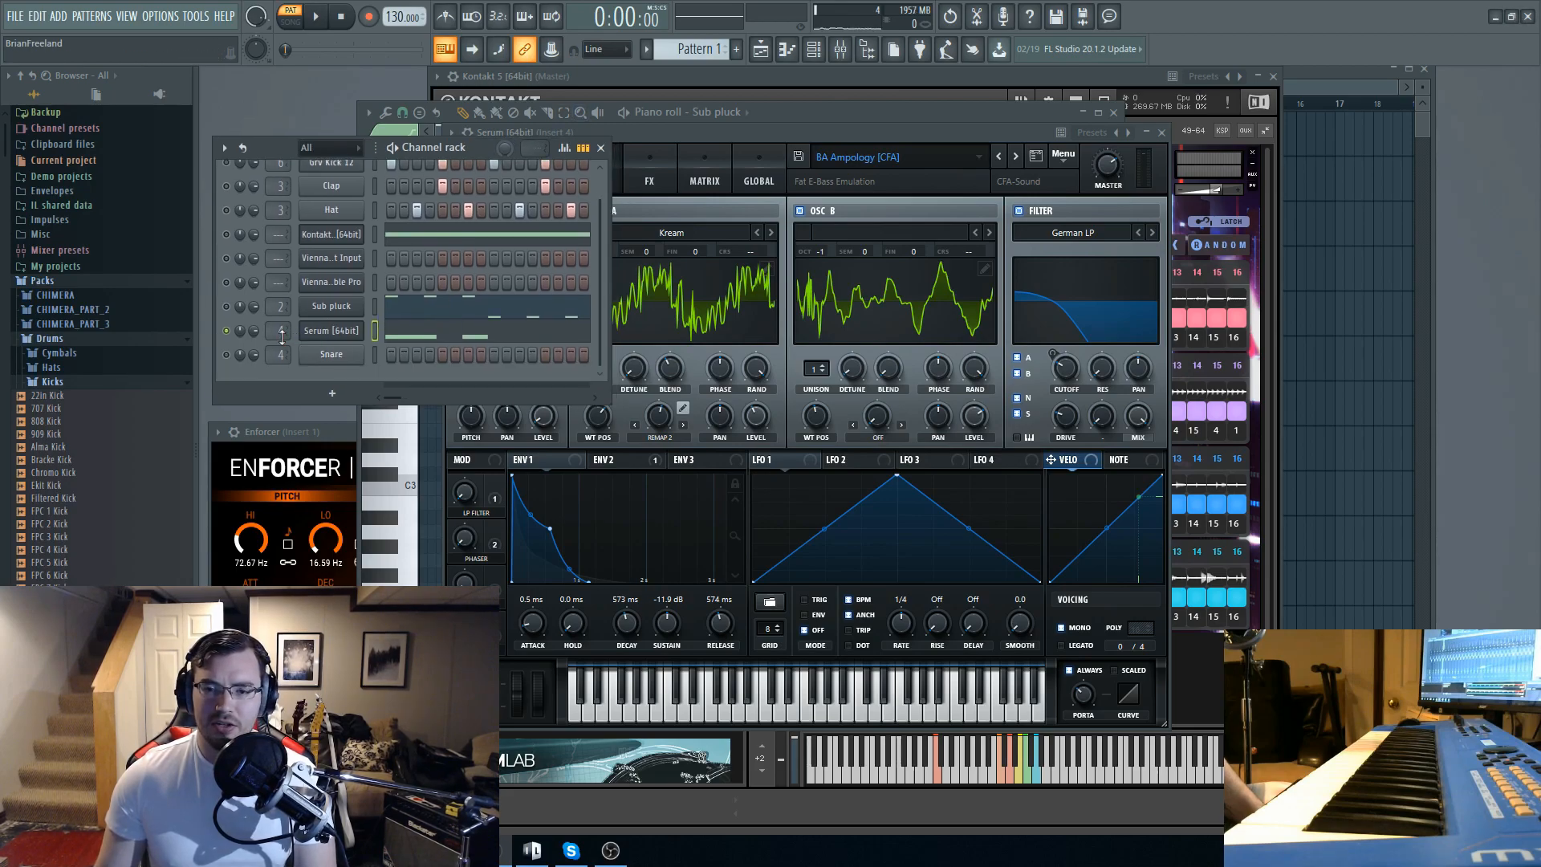
{"action": "left_click", "coordinate": [883, 281]}
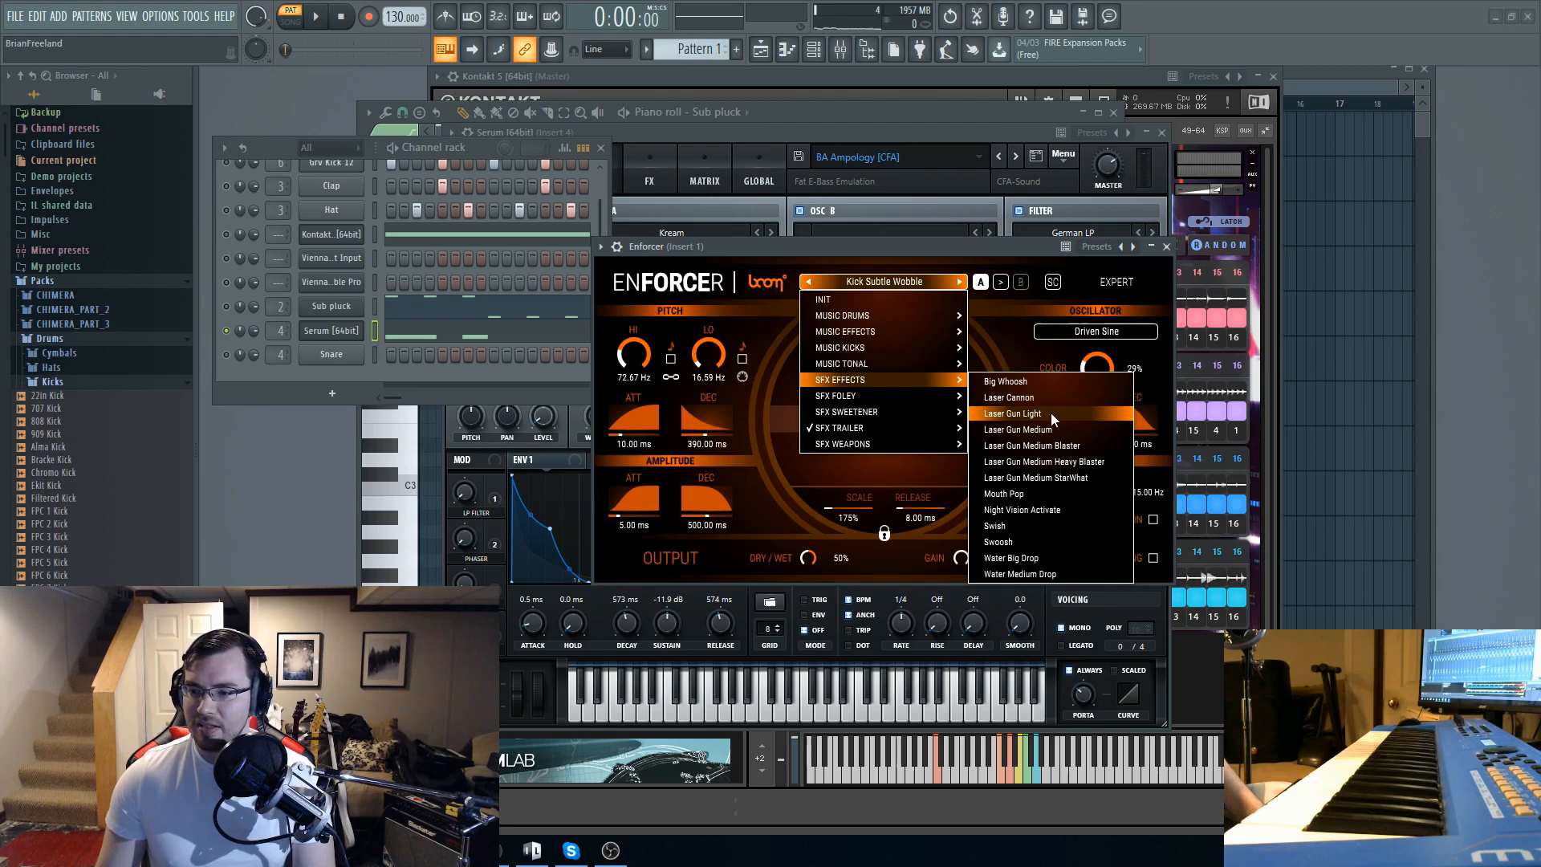
{"action": "mouse_move", "coordinate": [1017, 525]}
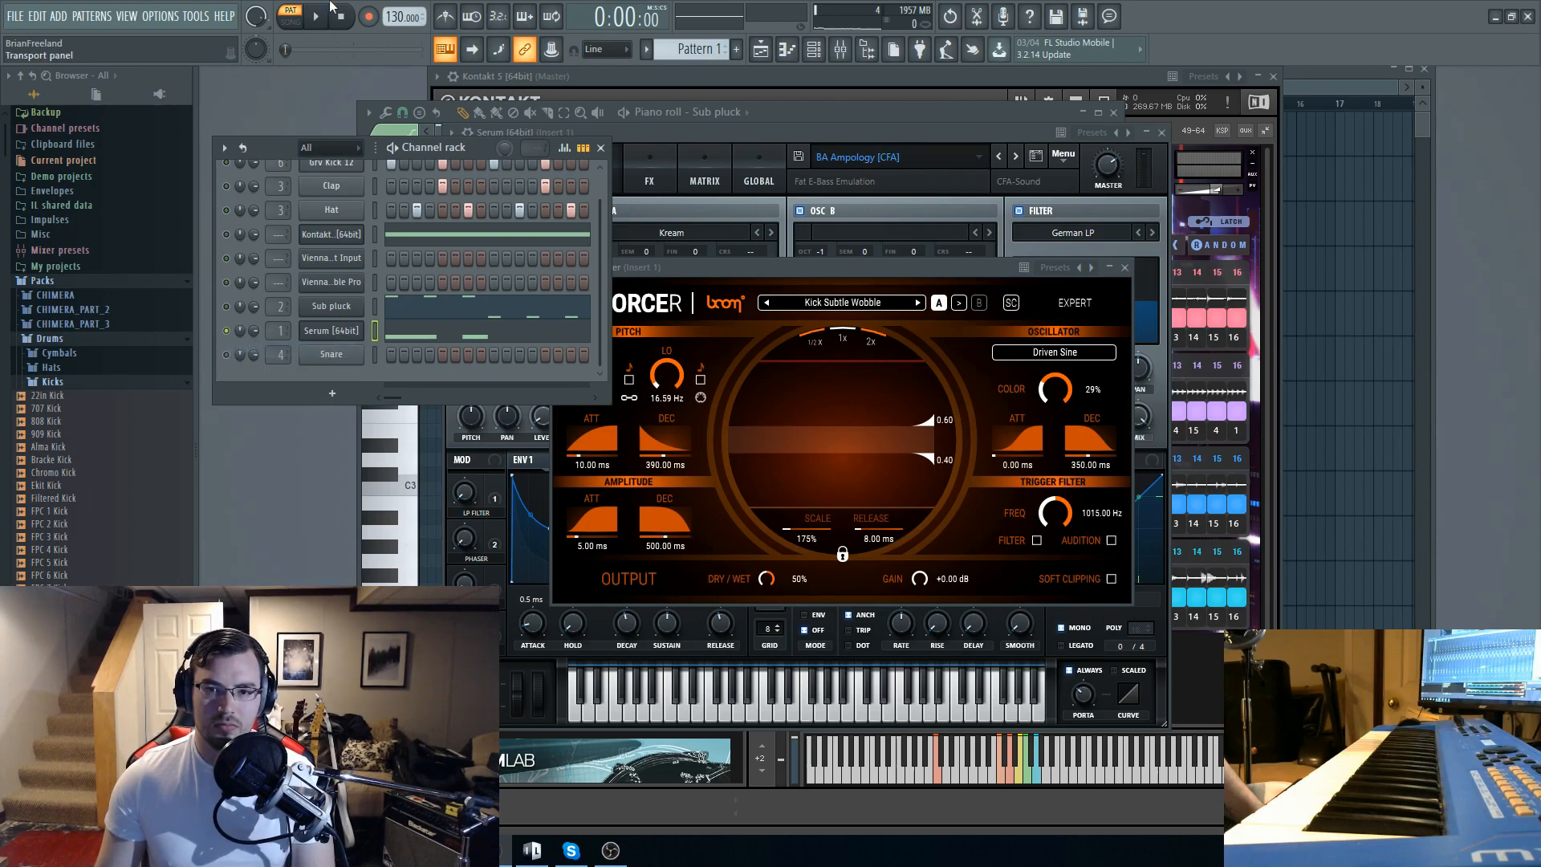
- Play and stop the pattern before choosing the Laser Cannon preset
{"action": "left_click", "coordinate": [313, 16]}
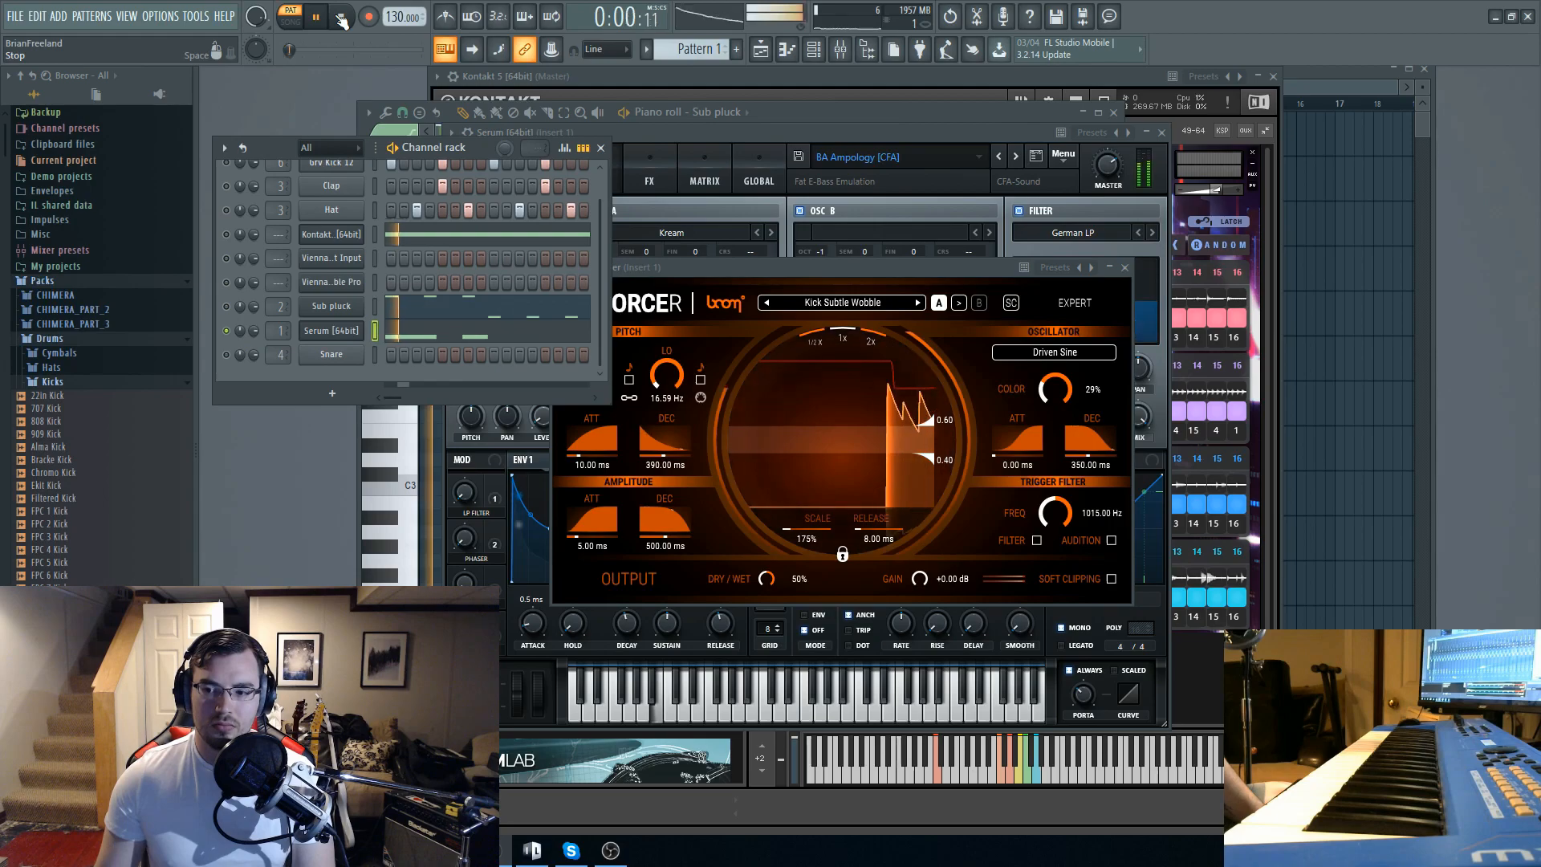
{"action": "left_click", "coordinate": [839, 301]}
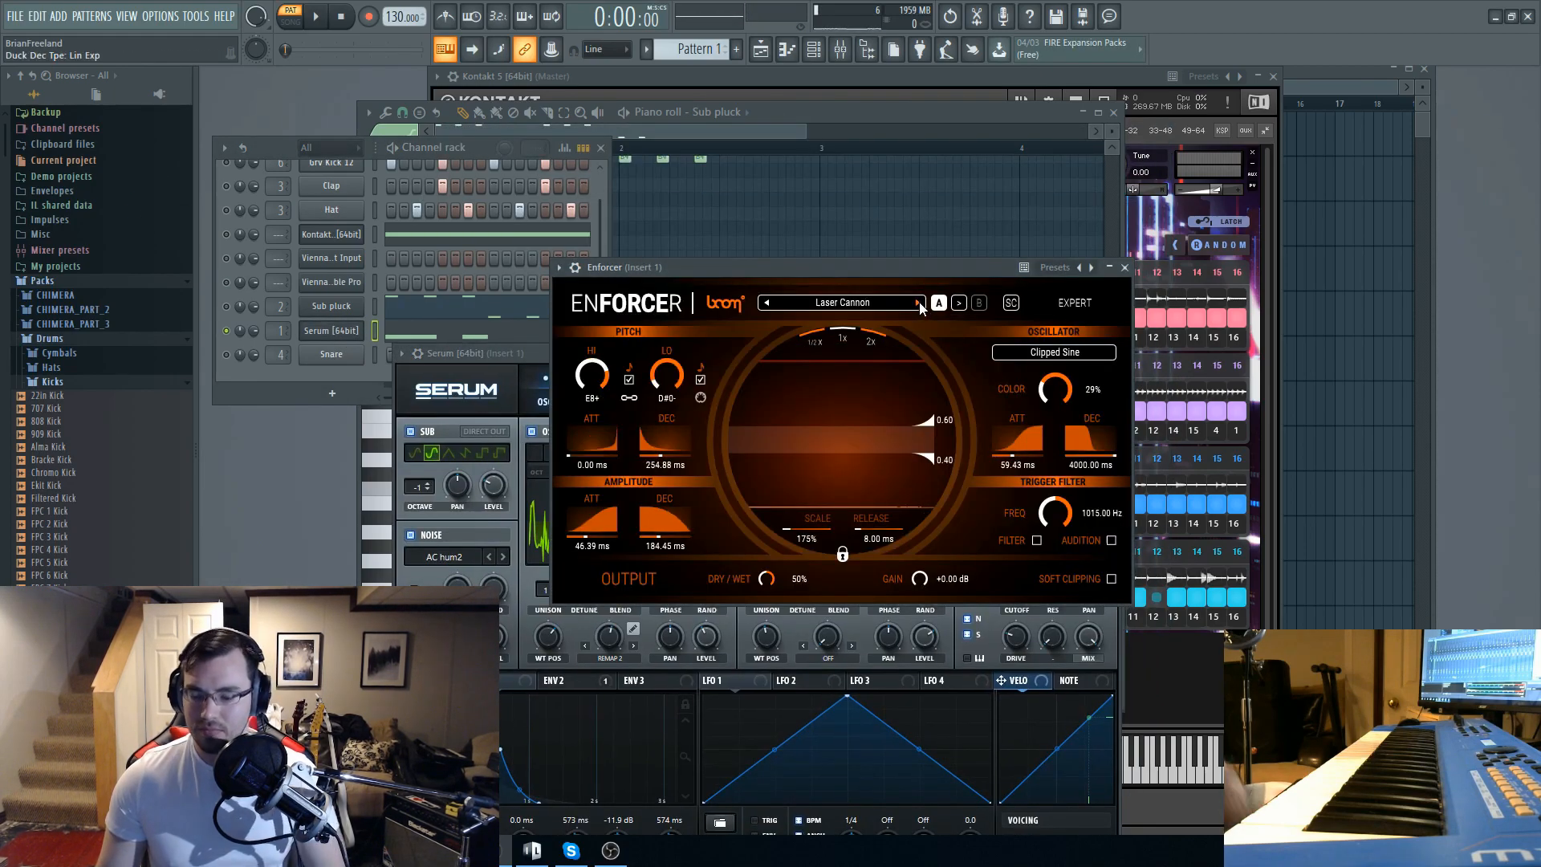
- Step through the laser gun presets to Laser Gun Medium Heavy Blaster, then bring up the full preset list
{"action": "left_click", "coordinate": [958, 301]}
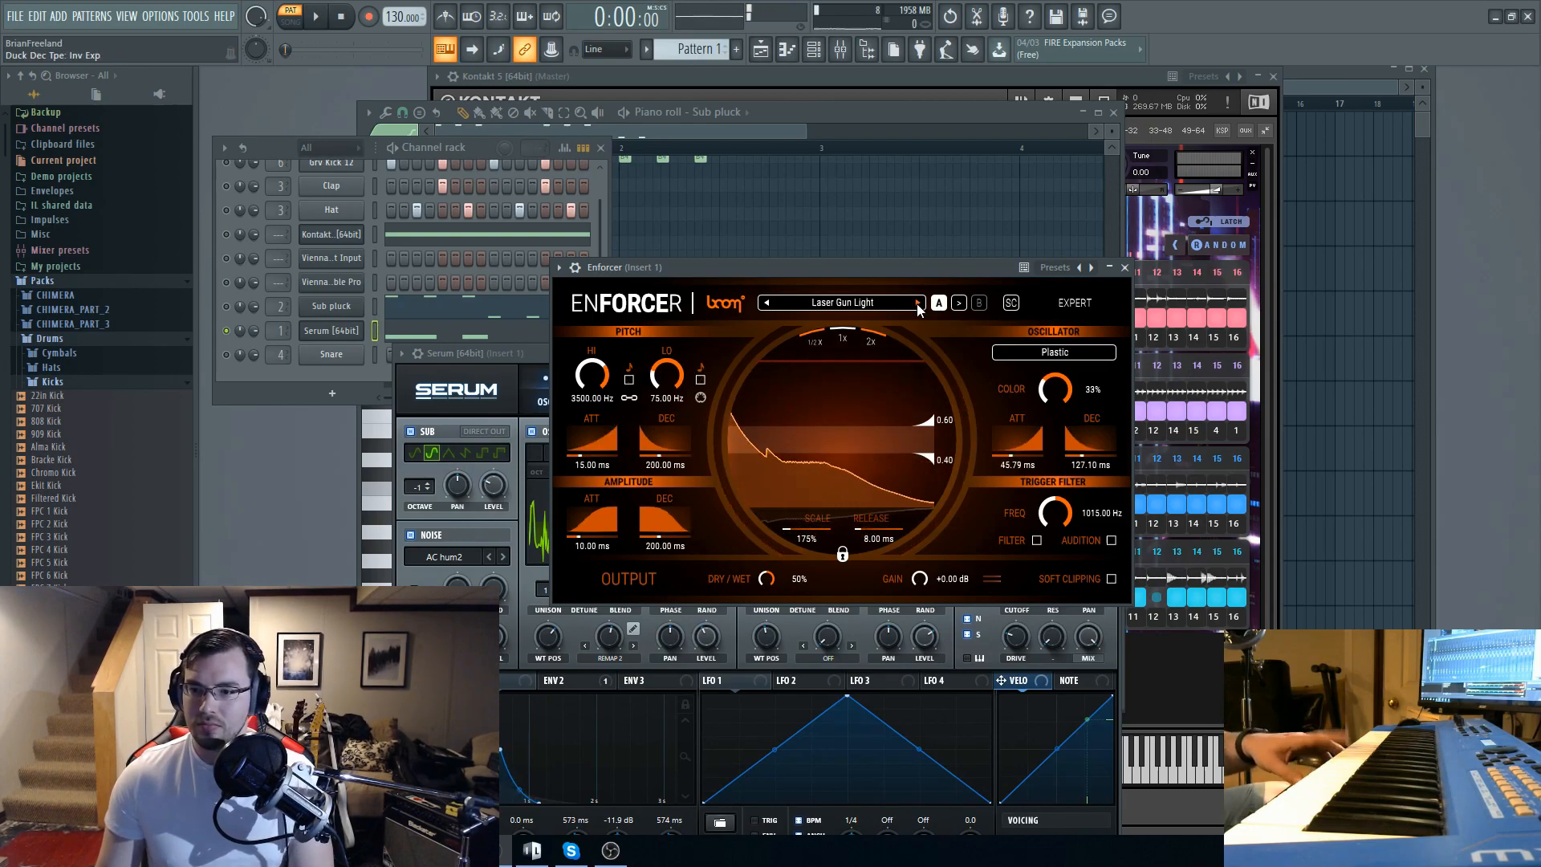
{"action": "left_click", "coordinate": [916, 302]}
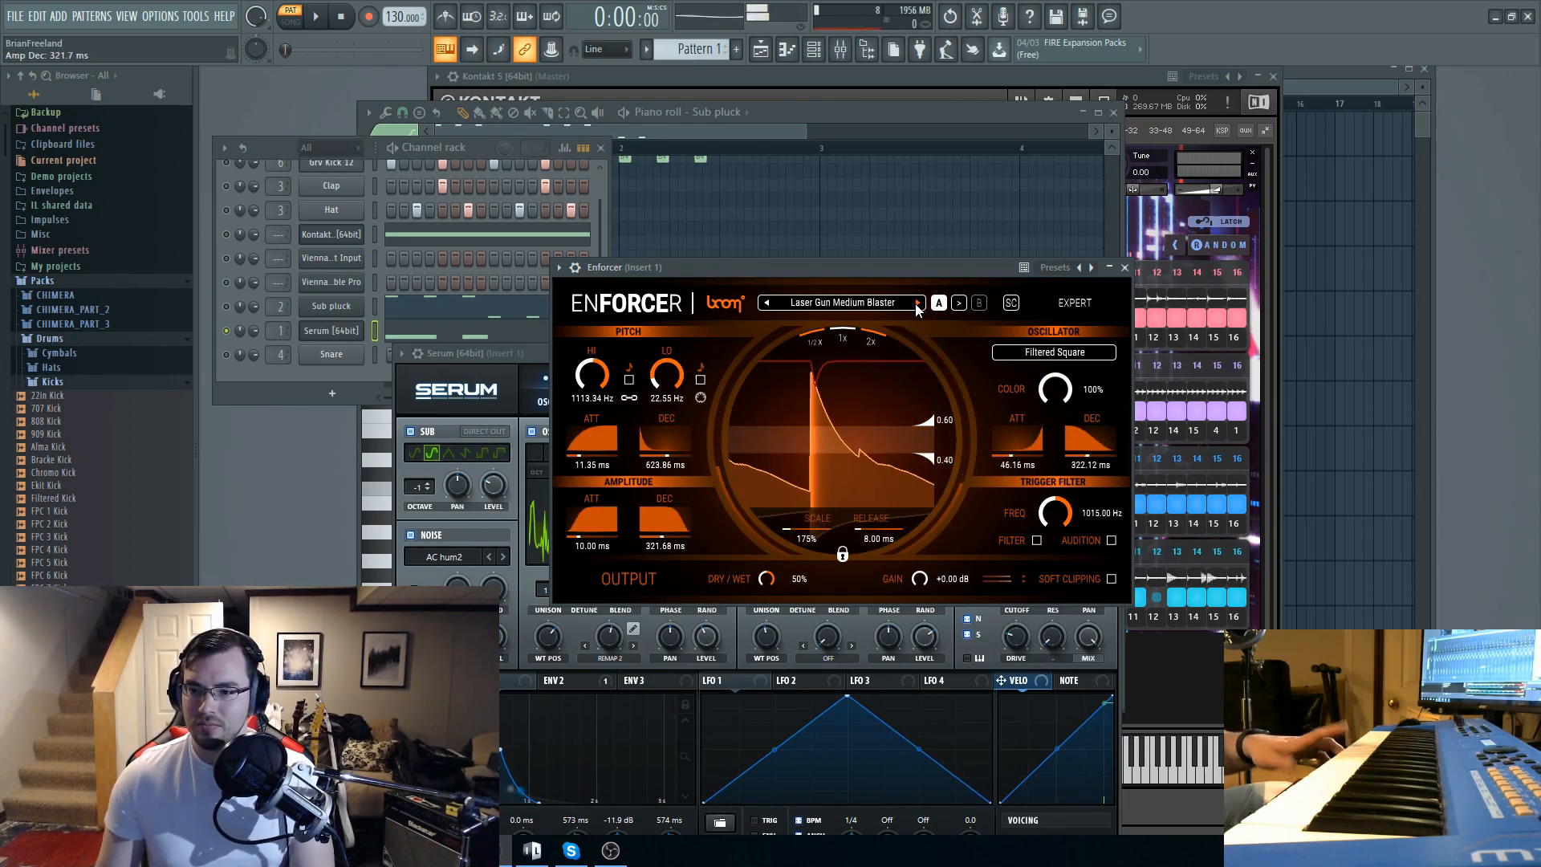
{"action": "left_click", "coordinate": [918, 301]}
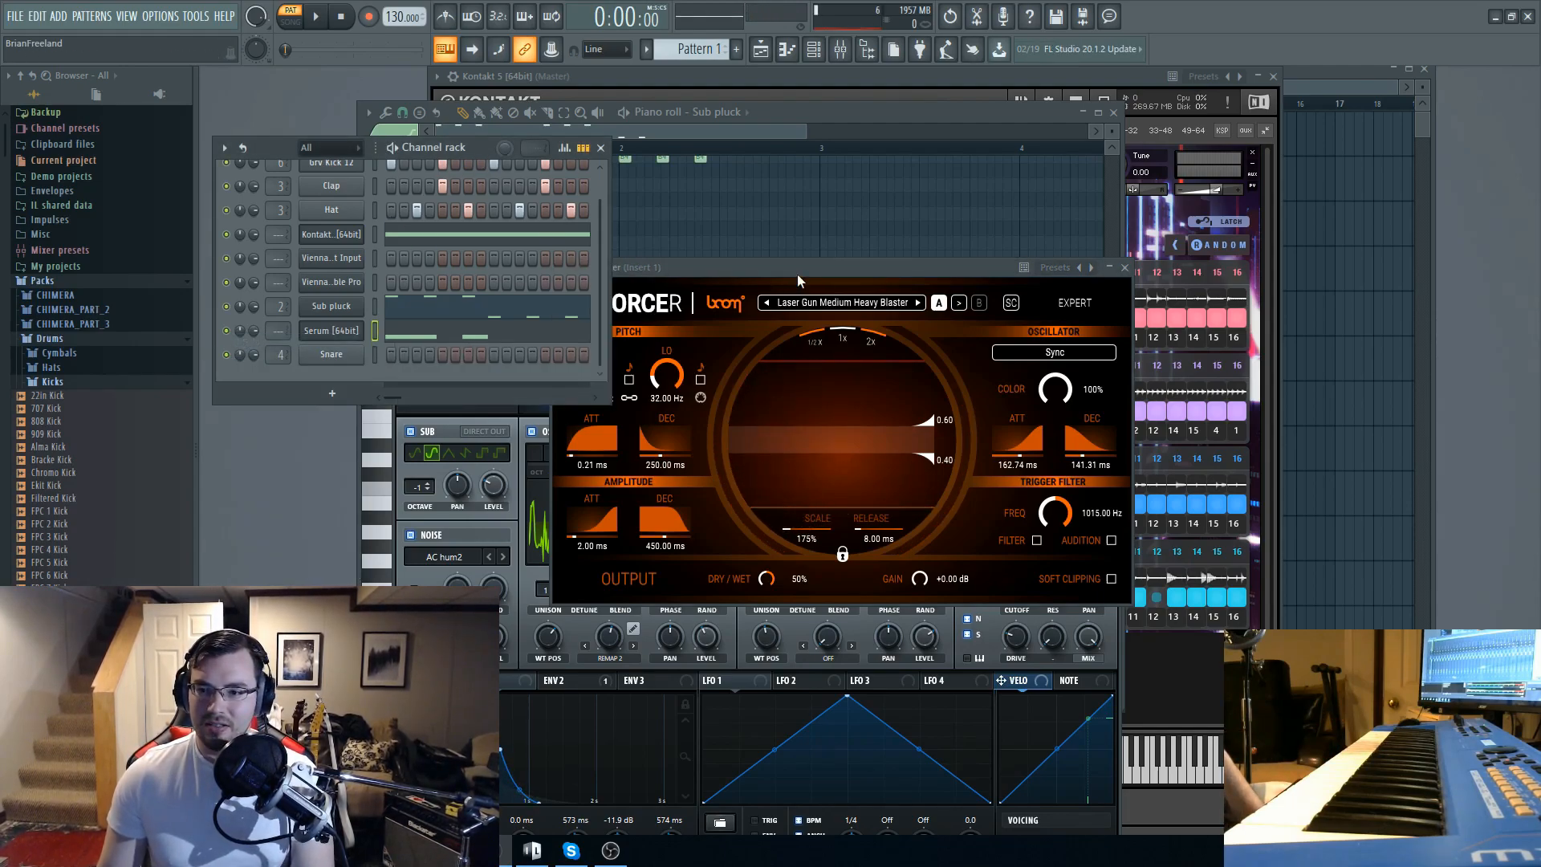
{"action": "left_click", "coordinate": [837, 302]}
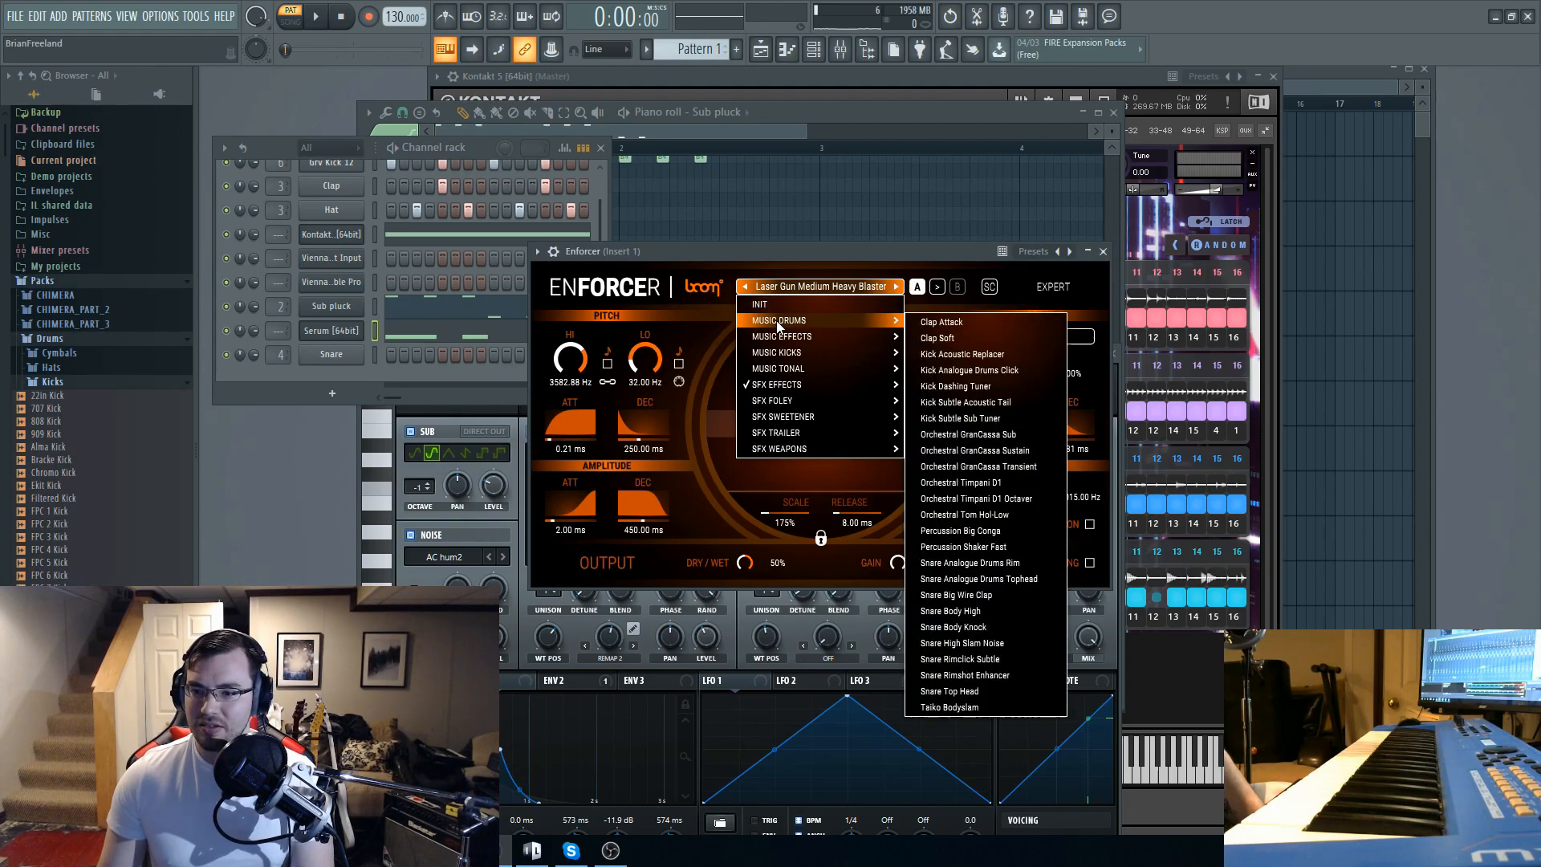
{"action": "mouse_move", "coordinate": [782, 337]}
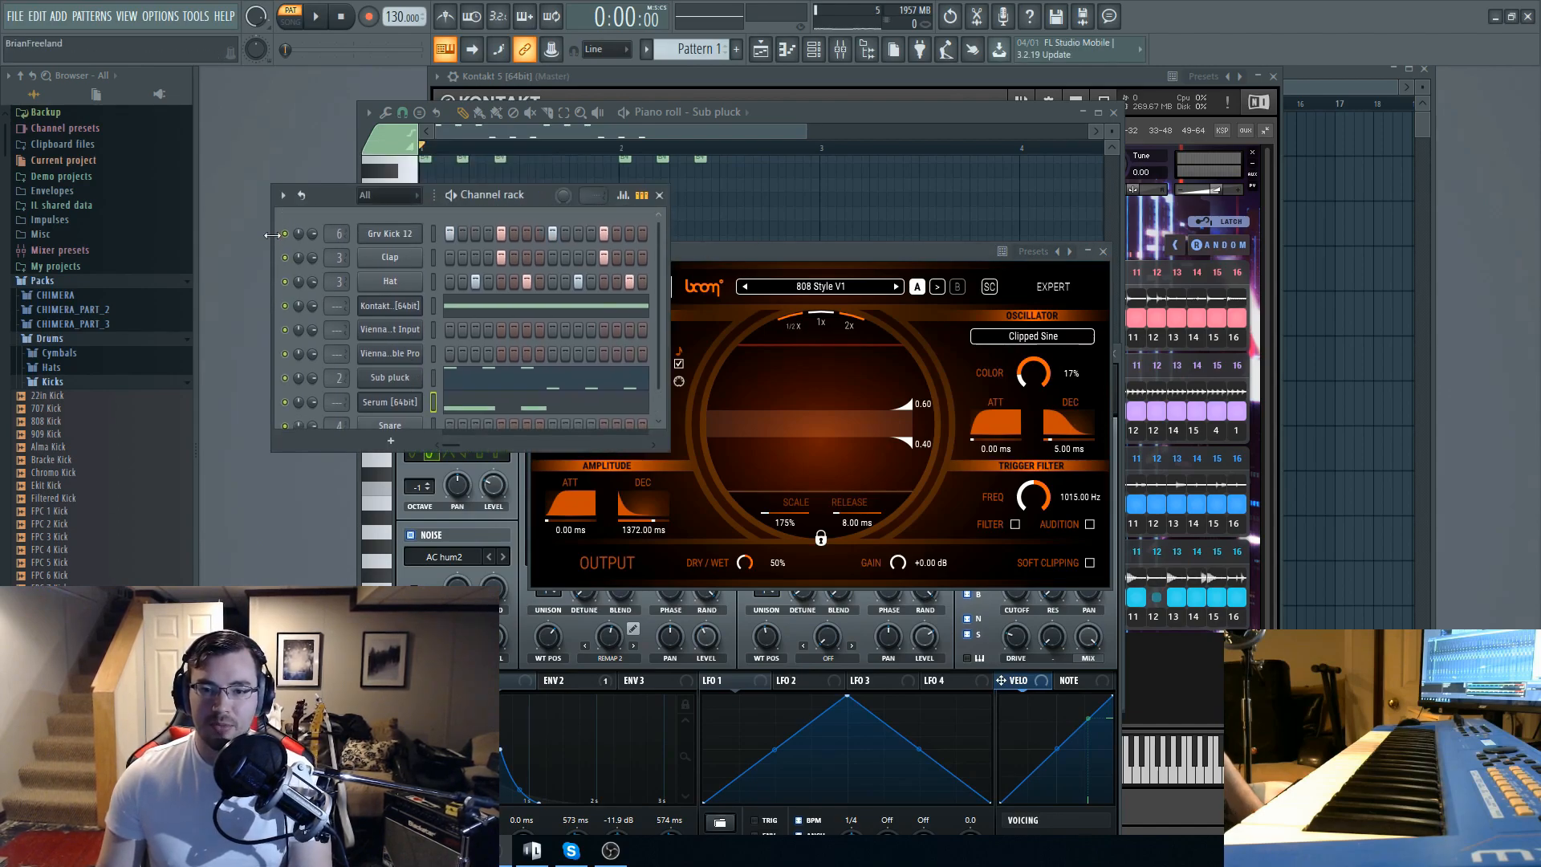
- With 808 Style V1 loaded, switch the insert 1 Enforcer to Expert view showing ducking and settings
{"action": "right_click", "coordinate": [286, 234]}
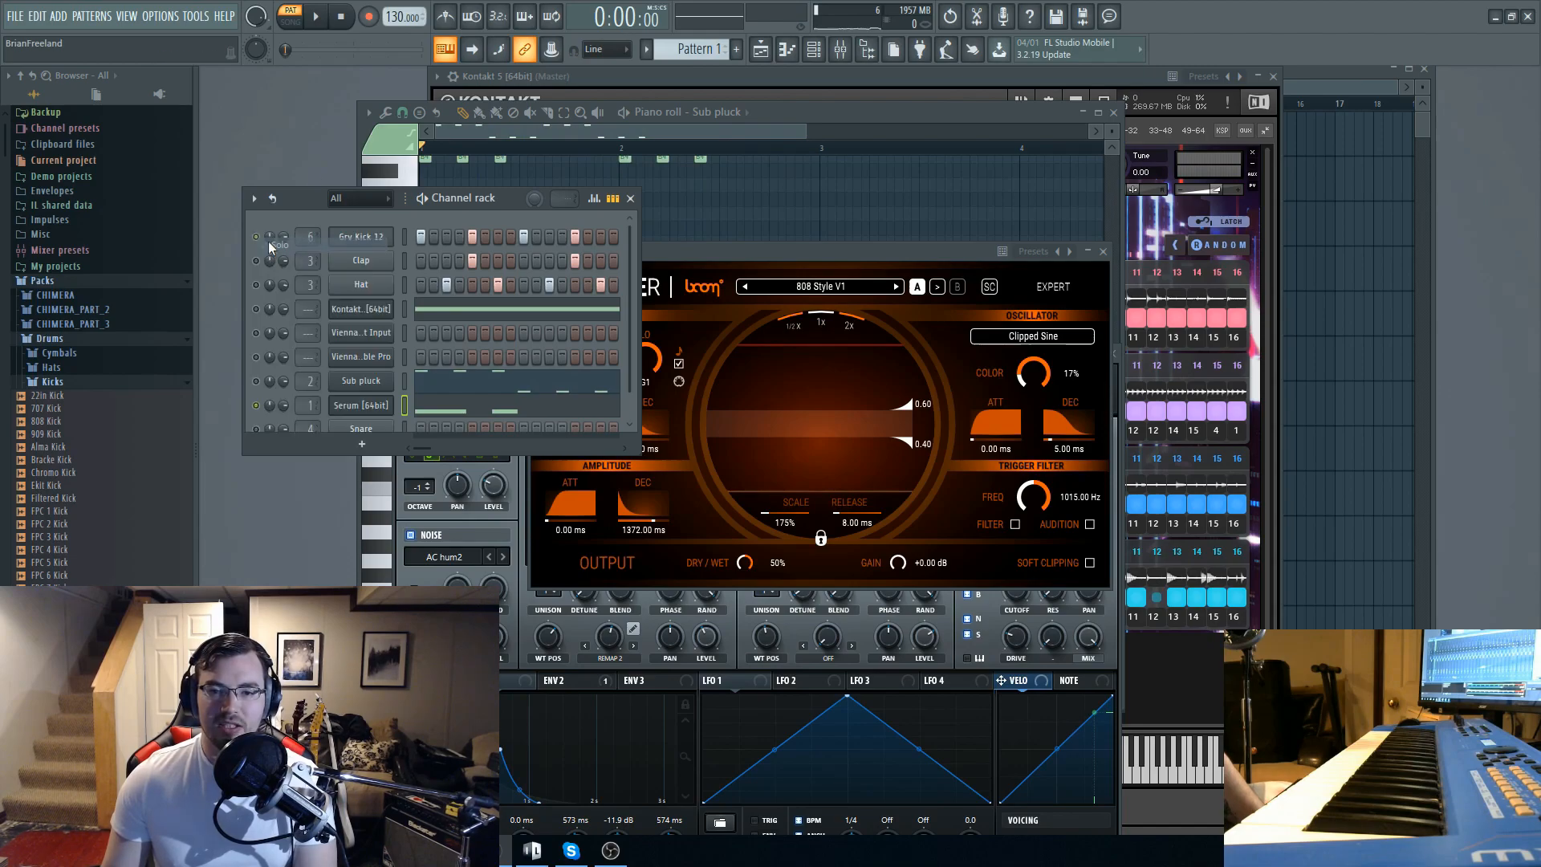
{"action": "left_click", "coordinate": [314, 16]}
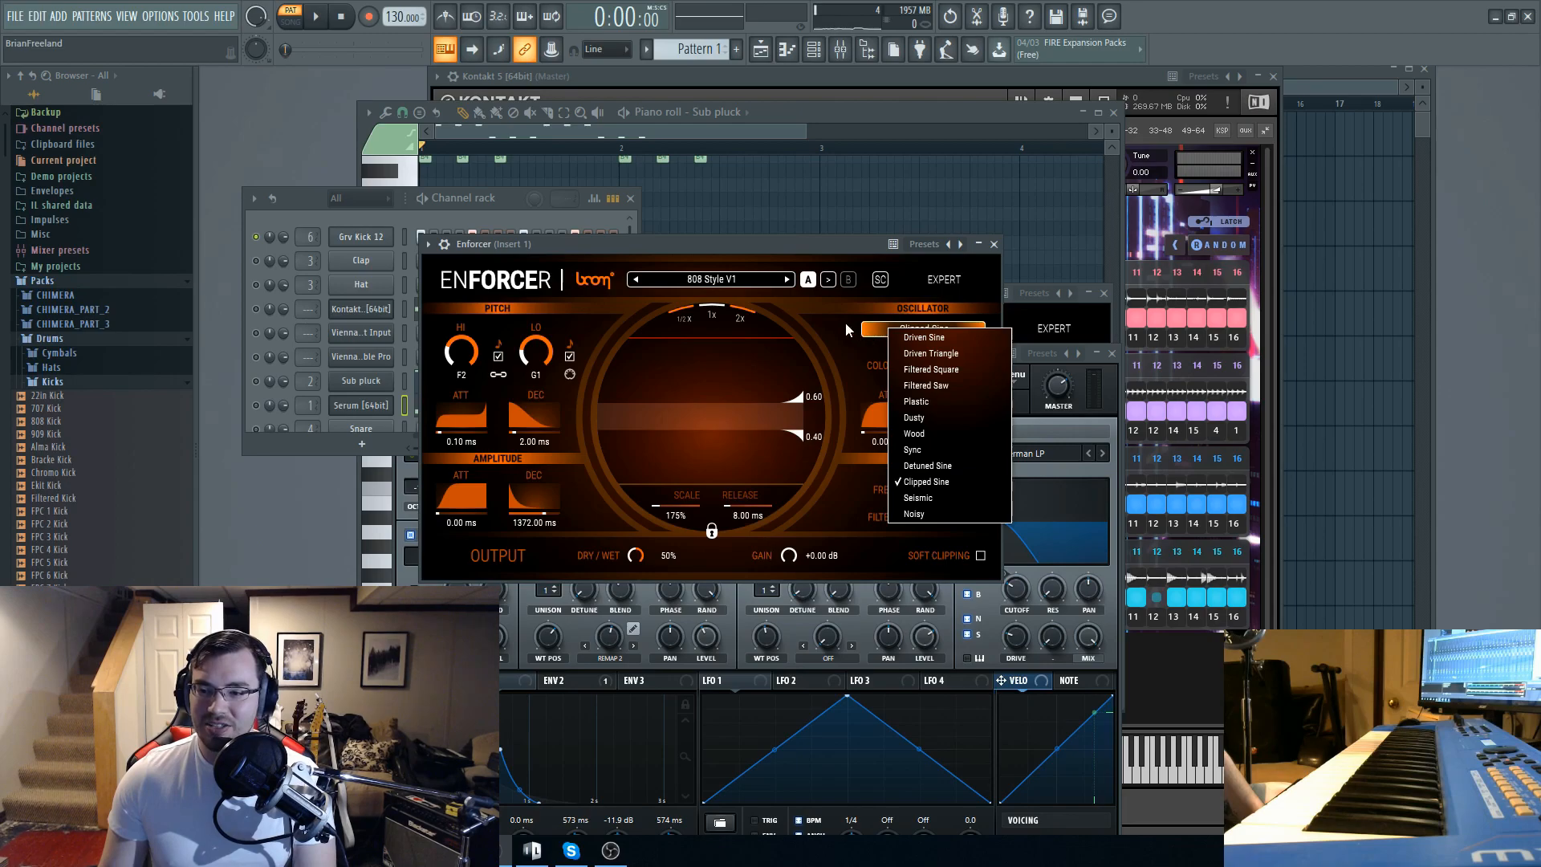
{"action": "left_click", "coordinate": [944, 280]}
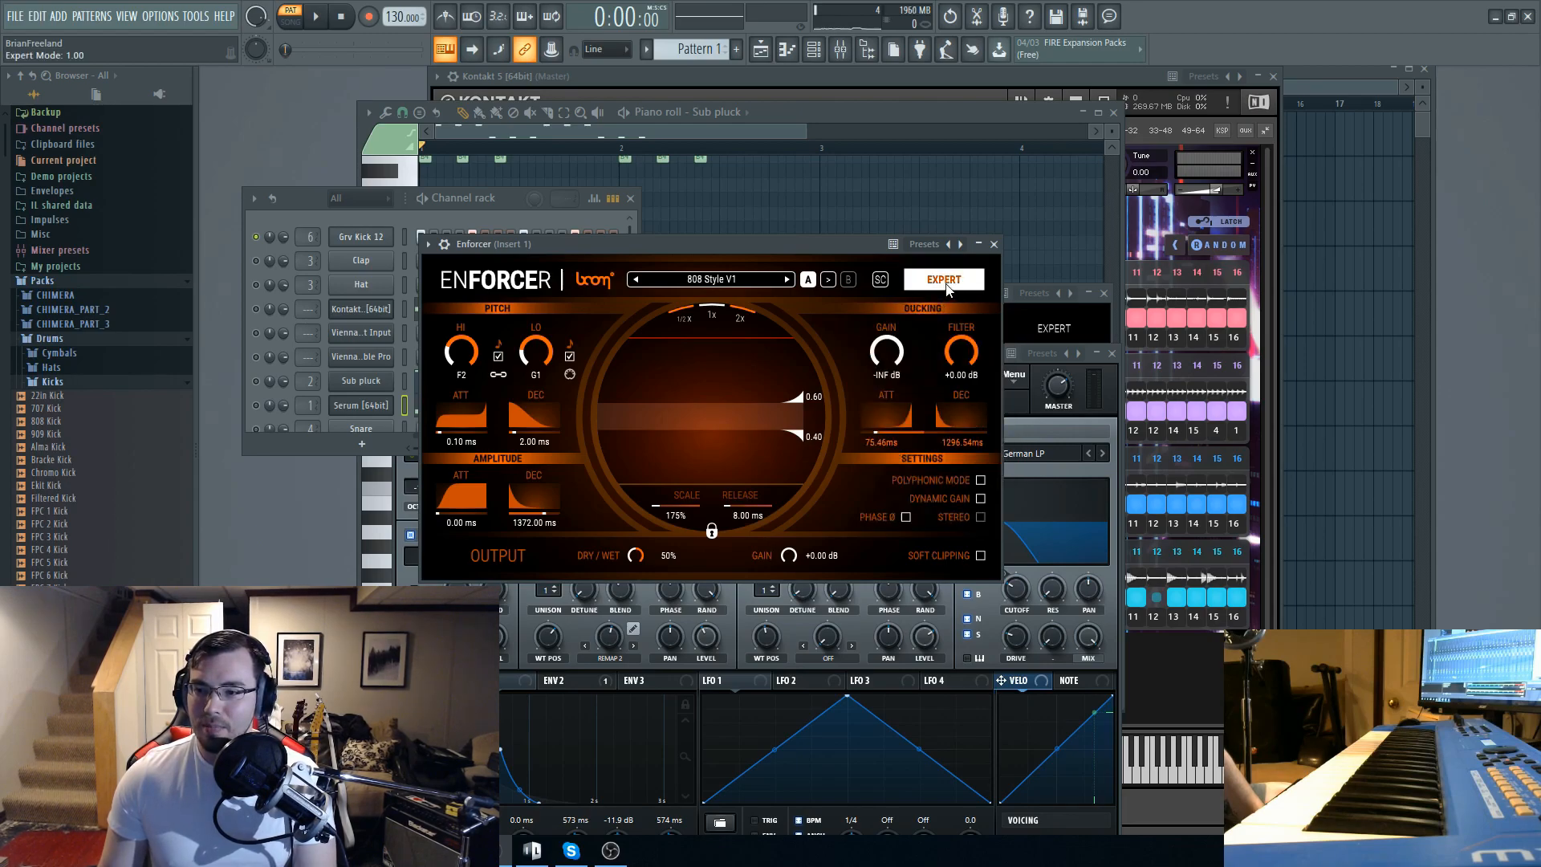